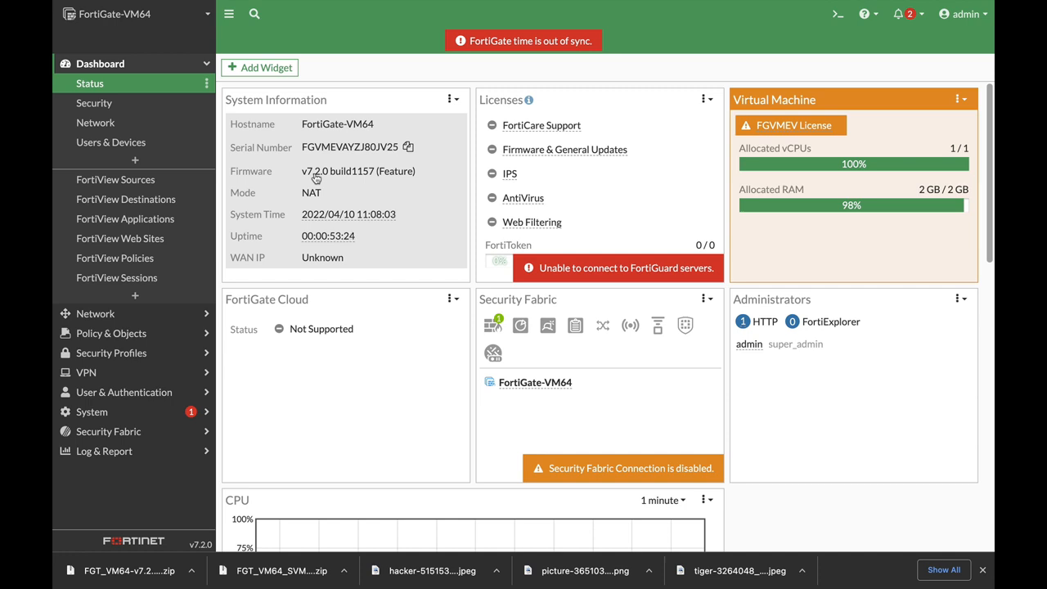
pyautogui.moveTo(261, 203)
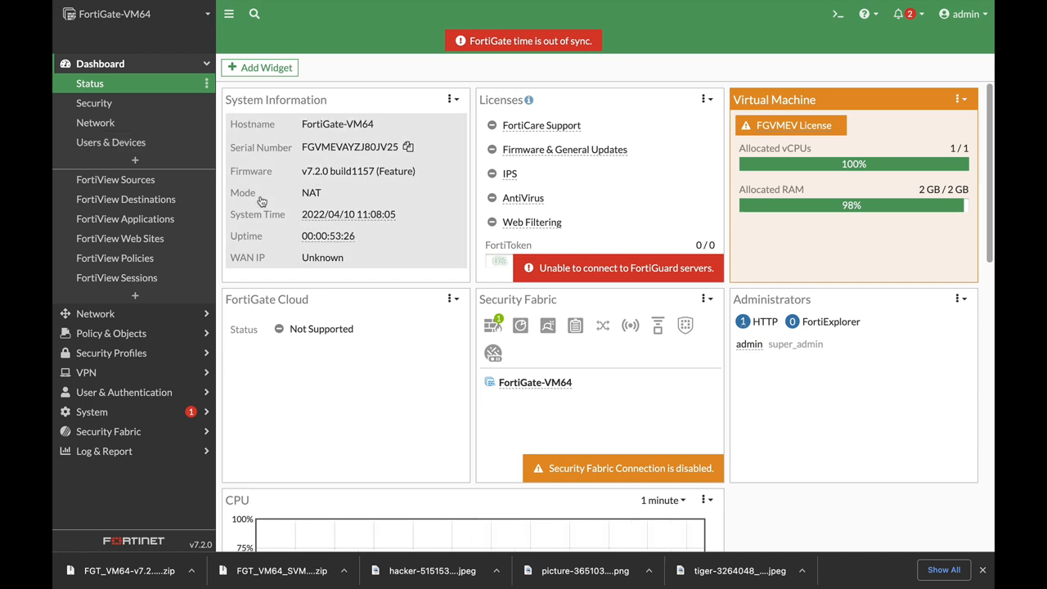
pyautogui.moveTo(294, 182)
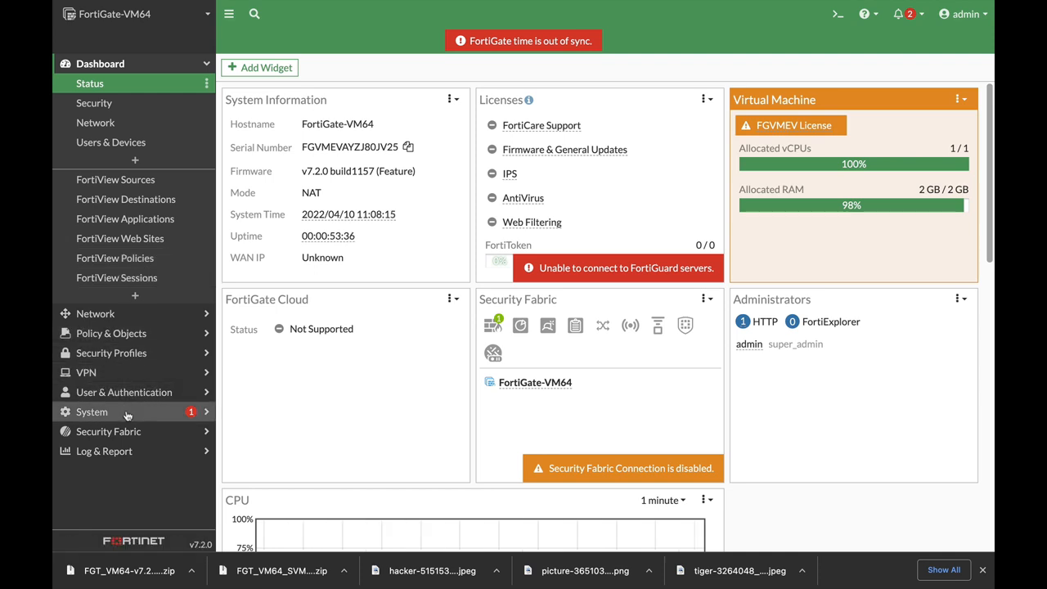
# Step: Enable Workflow Management under System > Feature Visibility and apply the change
pyautogui.click(92, 412)
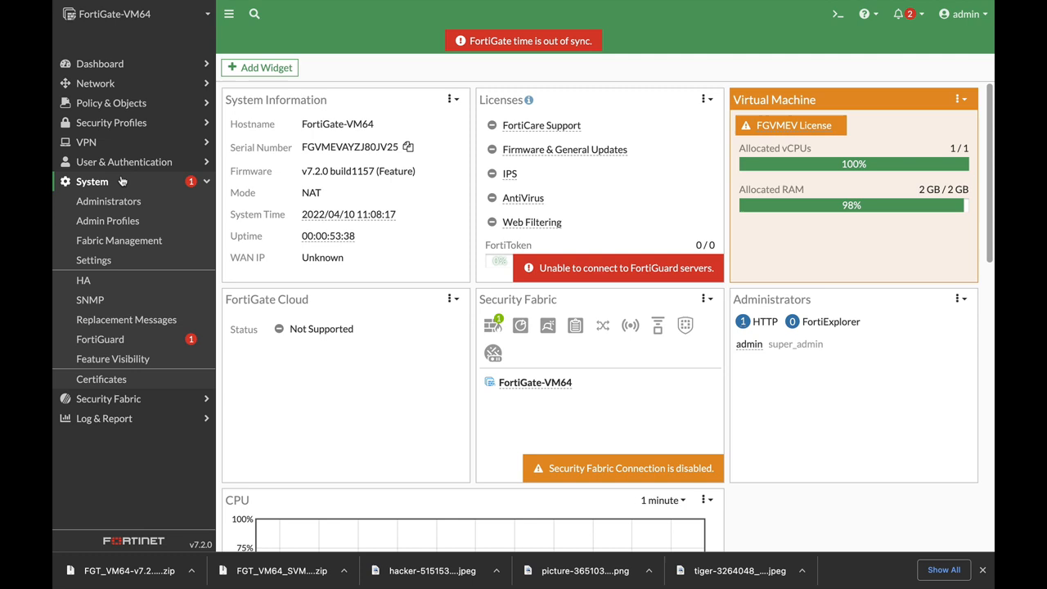
pyautogui.click(113, 358)
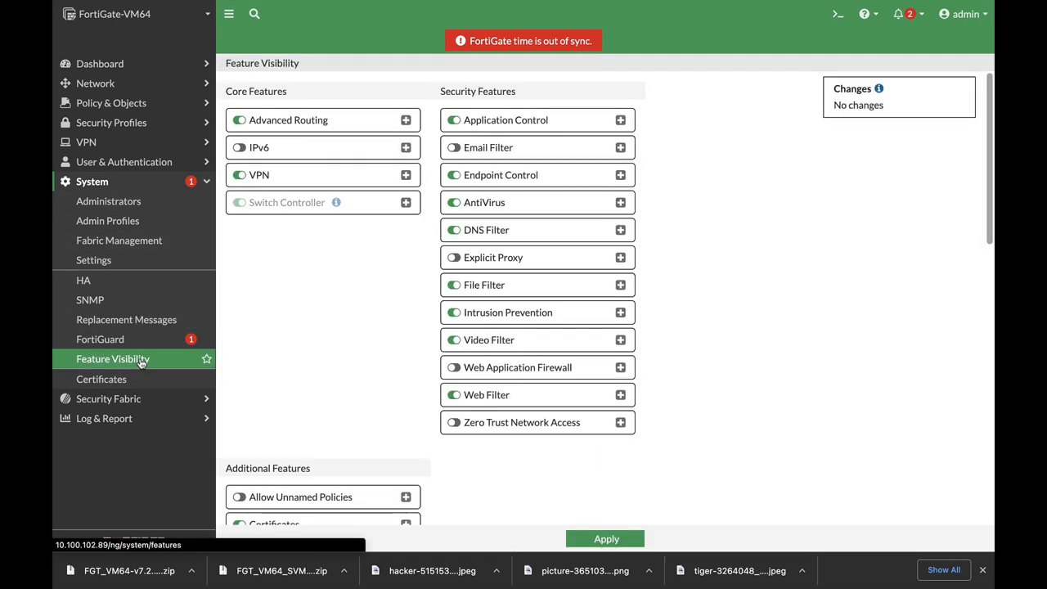
pyautogui.scroll(-3)
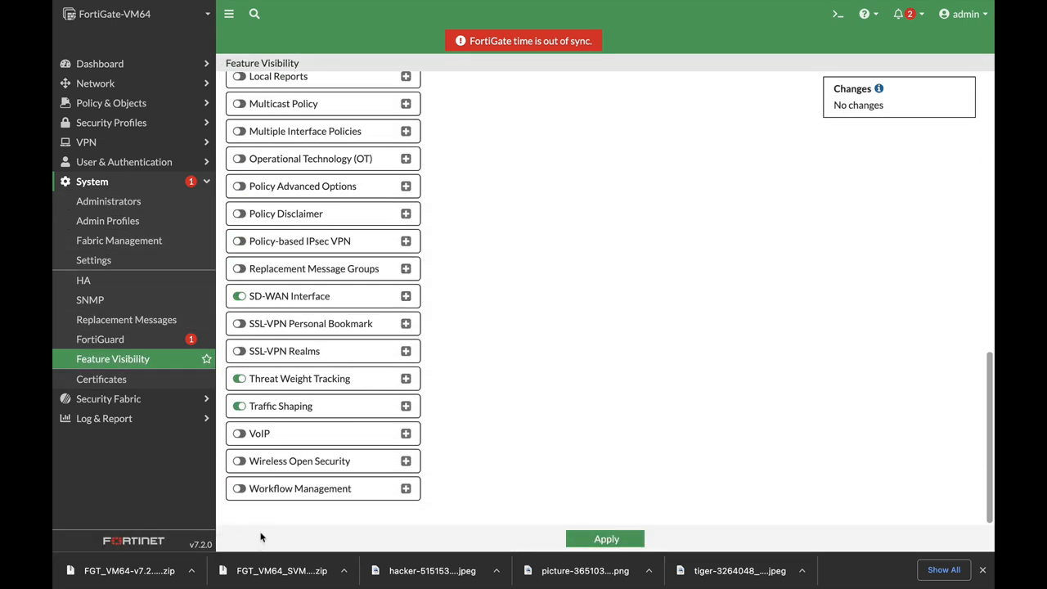
pyautogui.click(238, 487)
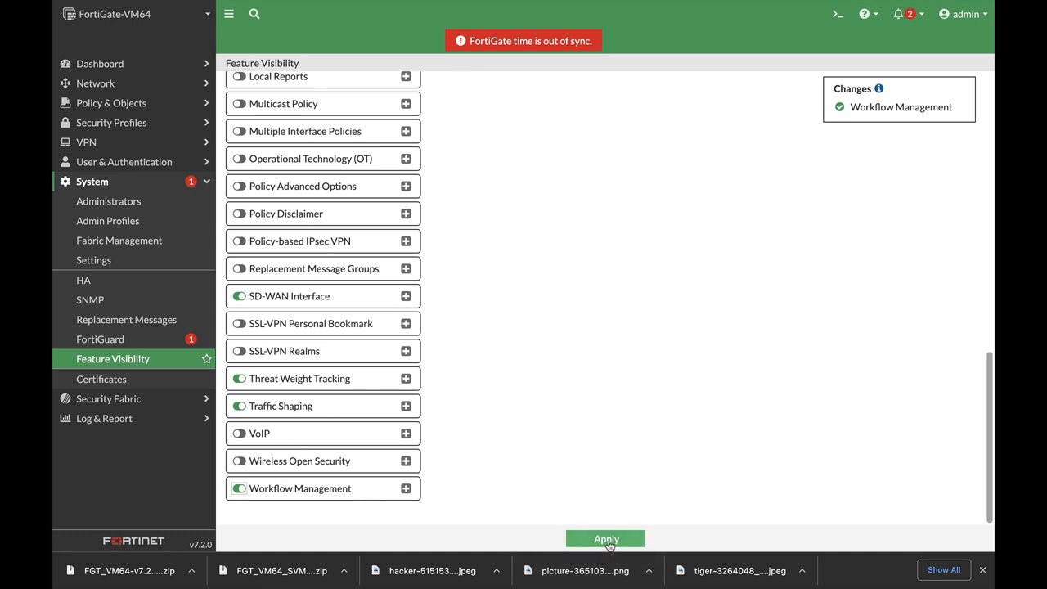
pyautogui.click(605, 538)
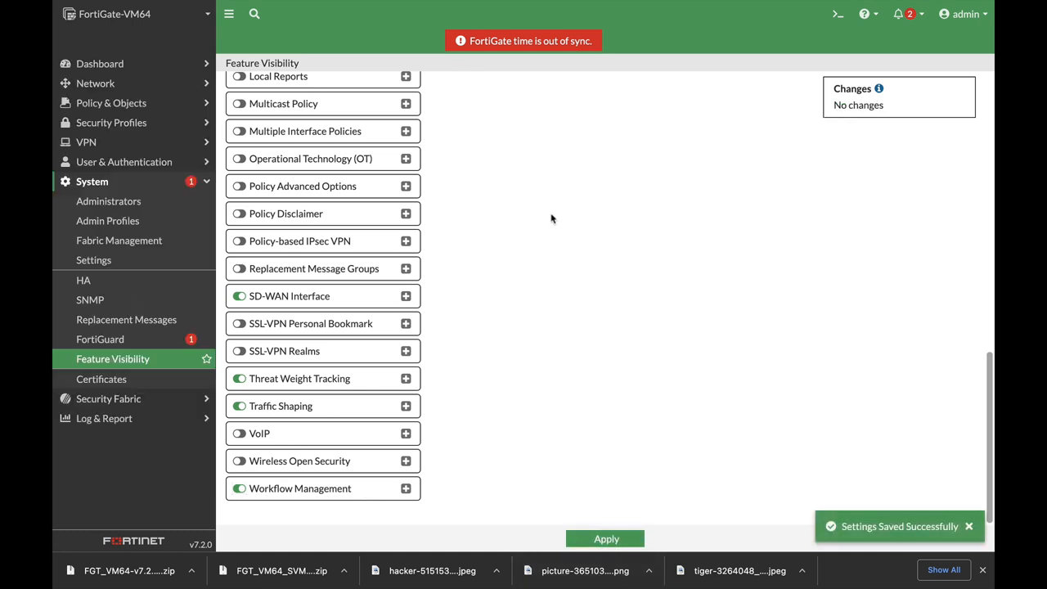
# Step: Start a new firewall policy with expiration set to Specify (05/13/2022, 07:02 PM)
pyautogui.click(111, 101)
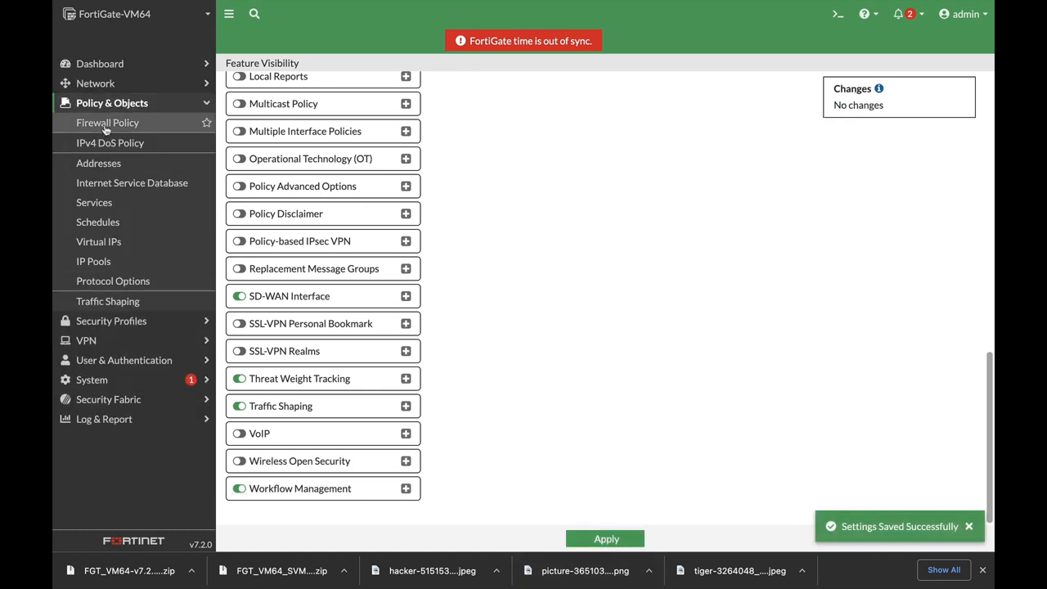
pyautogui.click(108, 121)
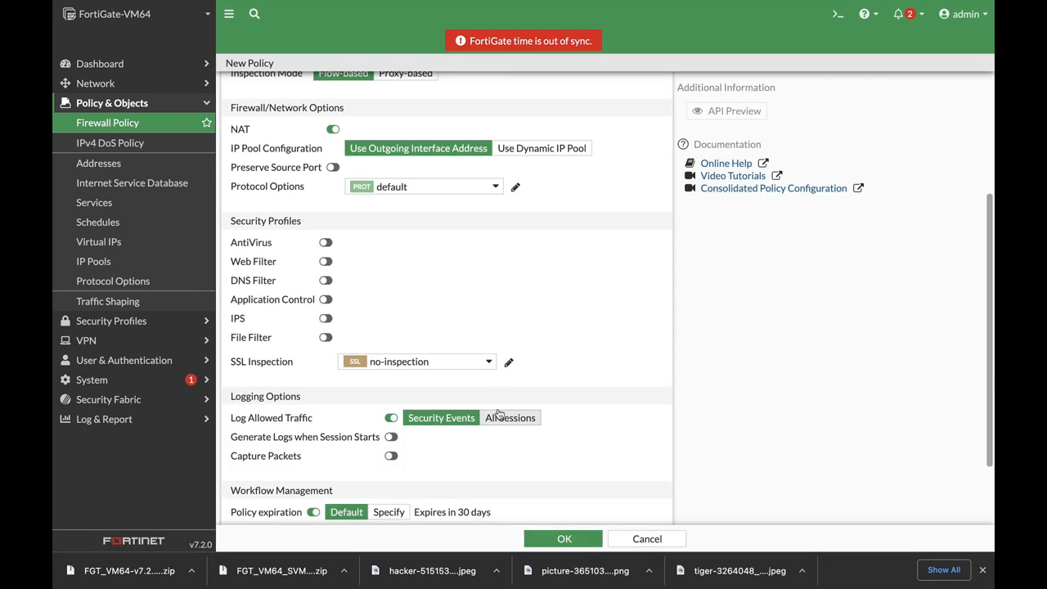
pyautogui.scroll(-3)
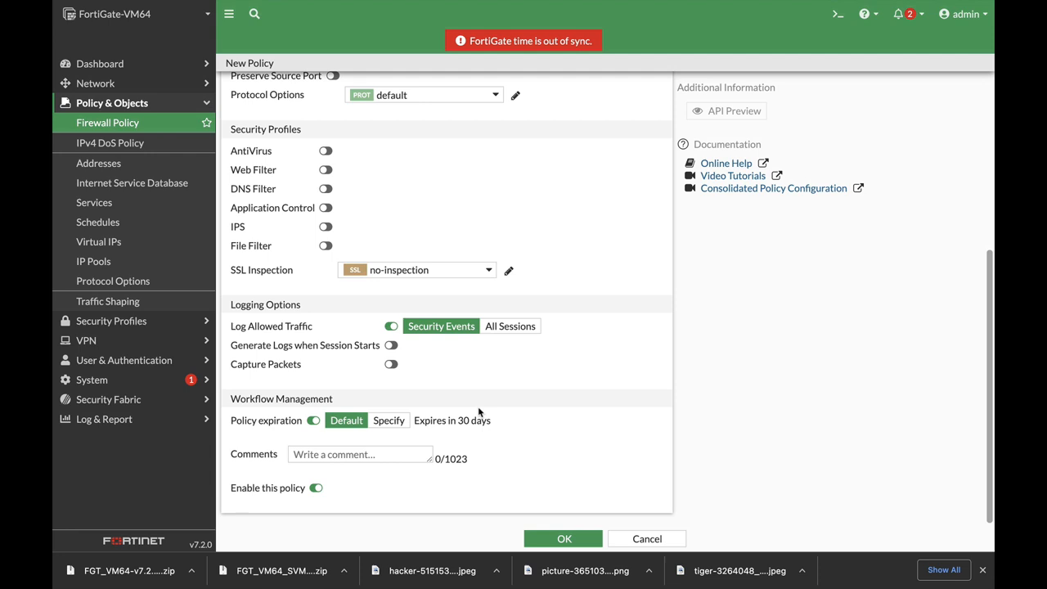
pyautogui.moveTo(271, 435)
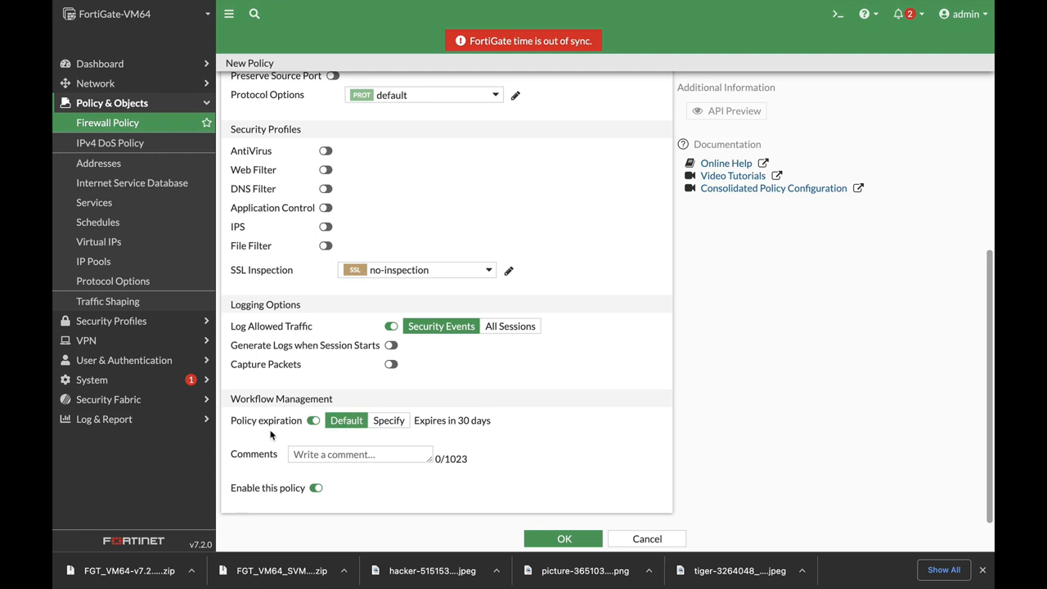
pyautogui.moveTo(471, 456)
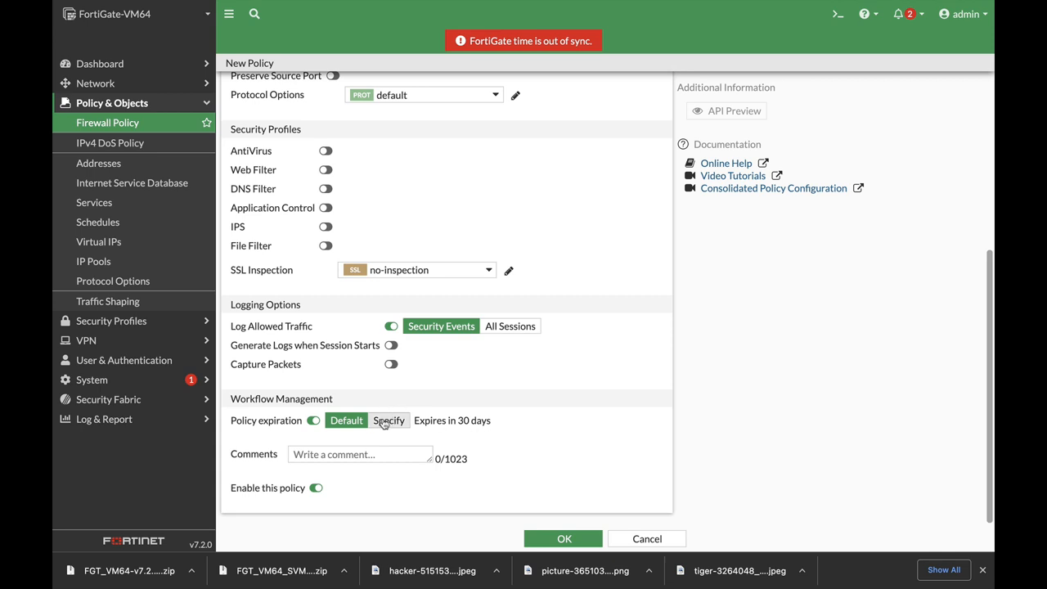
pyautogui.click(389, 419)
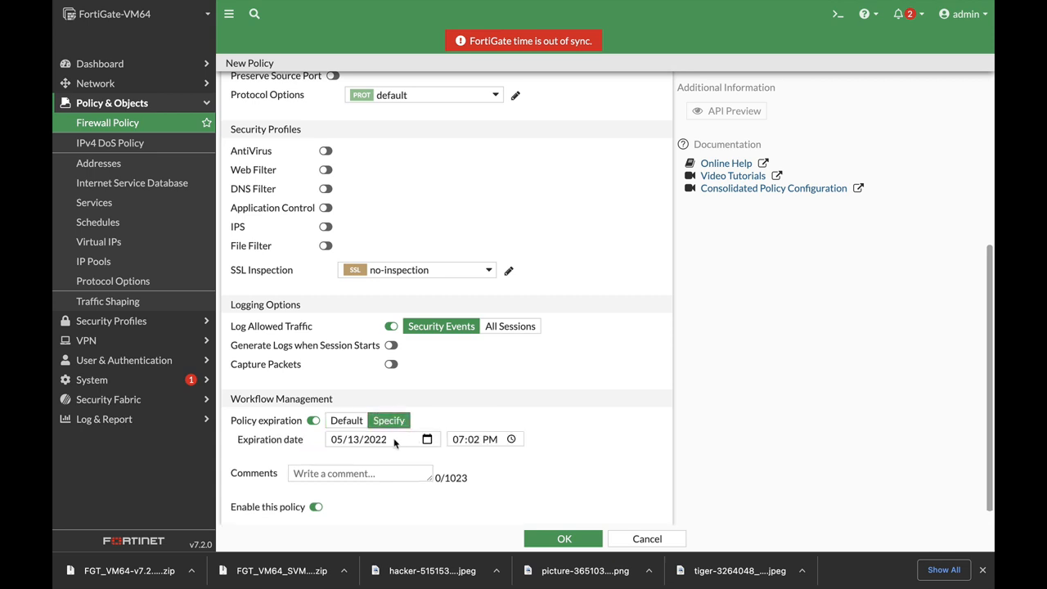
pyautogui.moveTo(471, 445)
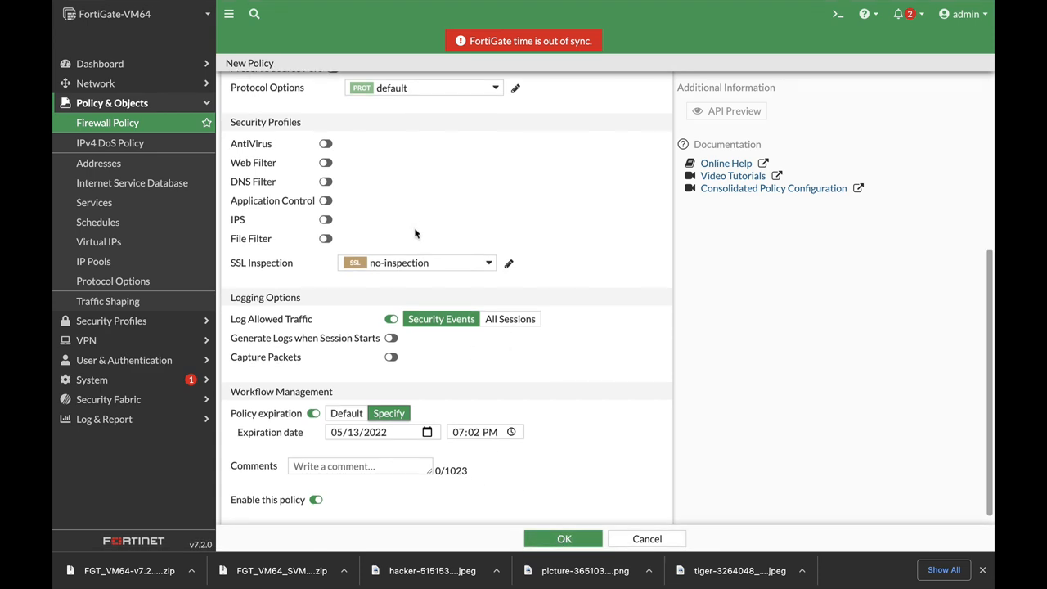
pyautogui.scroll(-3)
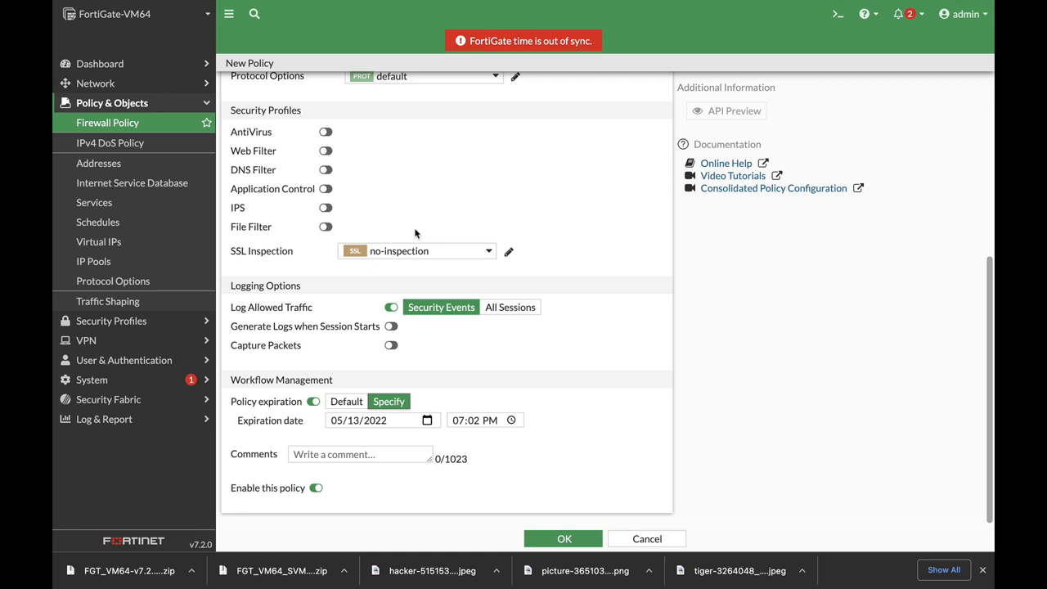
pyautogui.moveTo(467, 262)
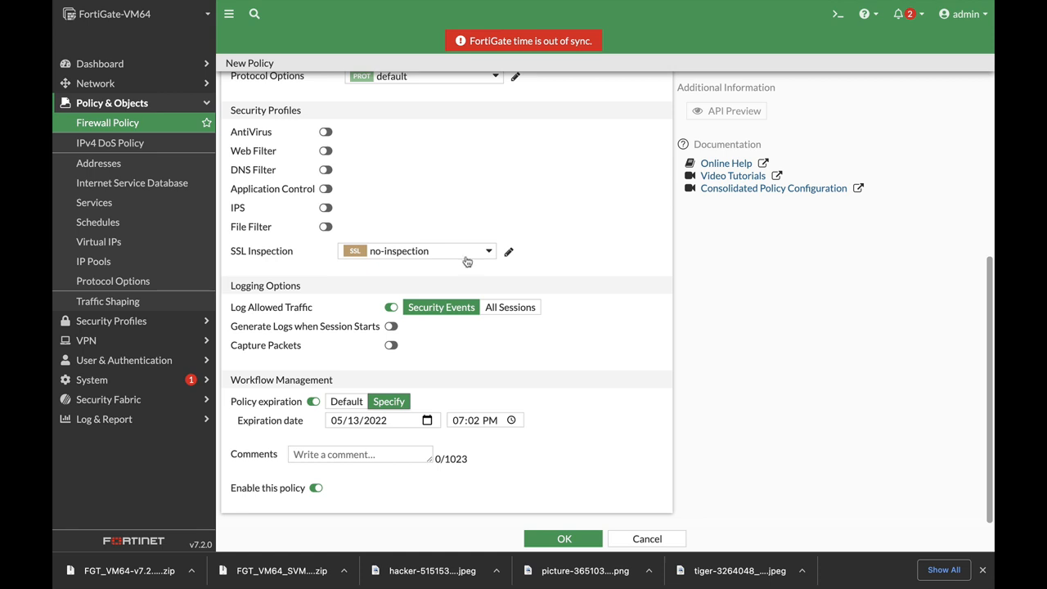
# Step: Name the policy 'internet' and review its port3-to-WAN, ALL service and inspection settings
pyautogui.scroll(3)
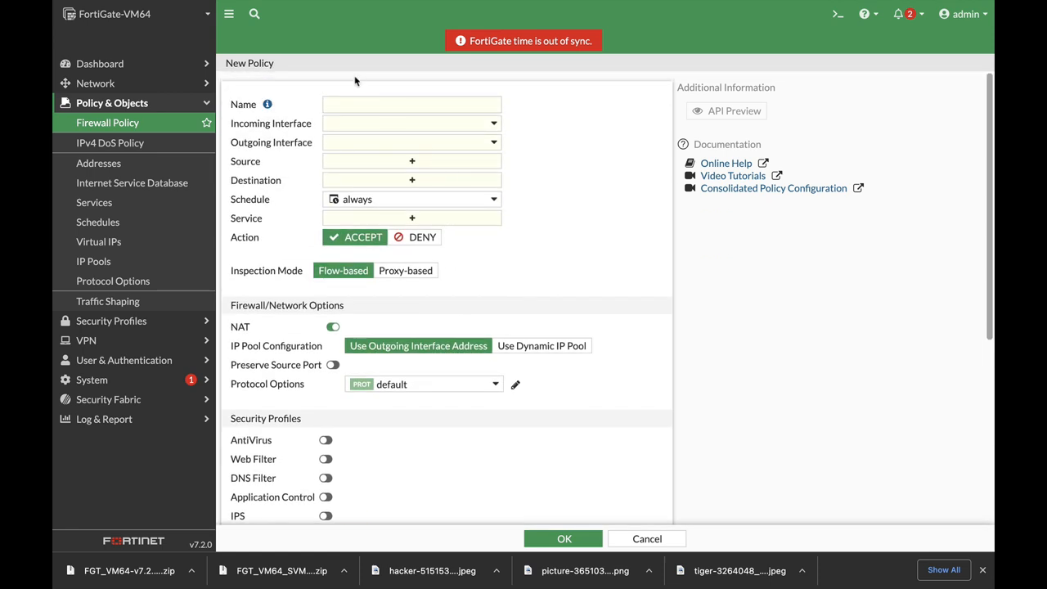
pyautogui.click(412, 105)
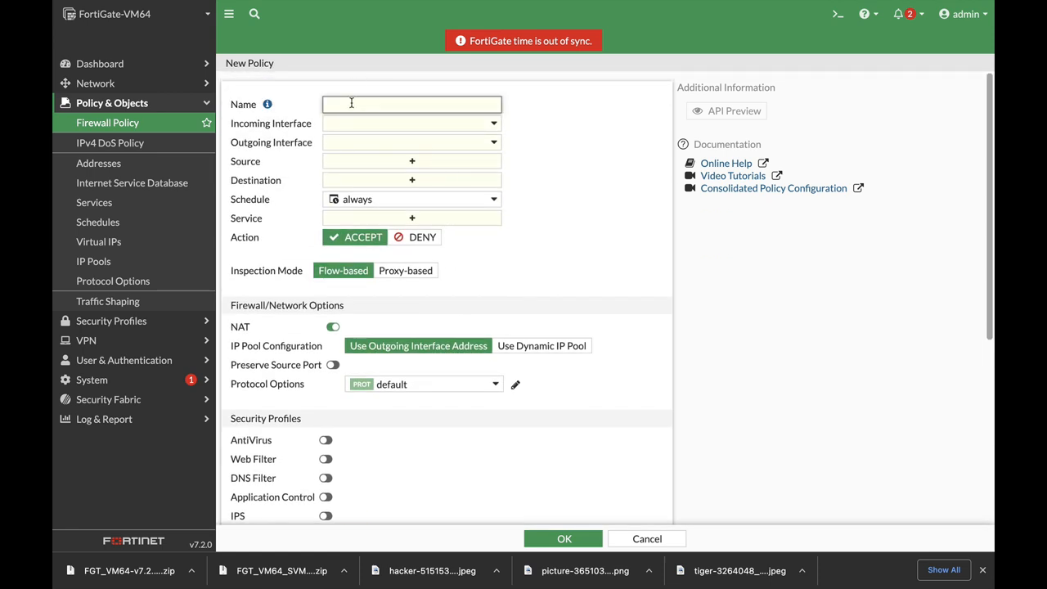
pyautogui.write('internet')
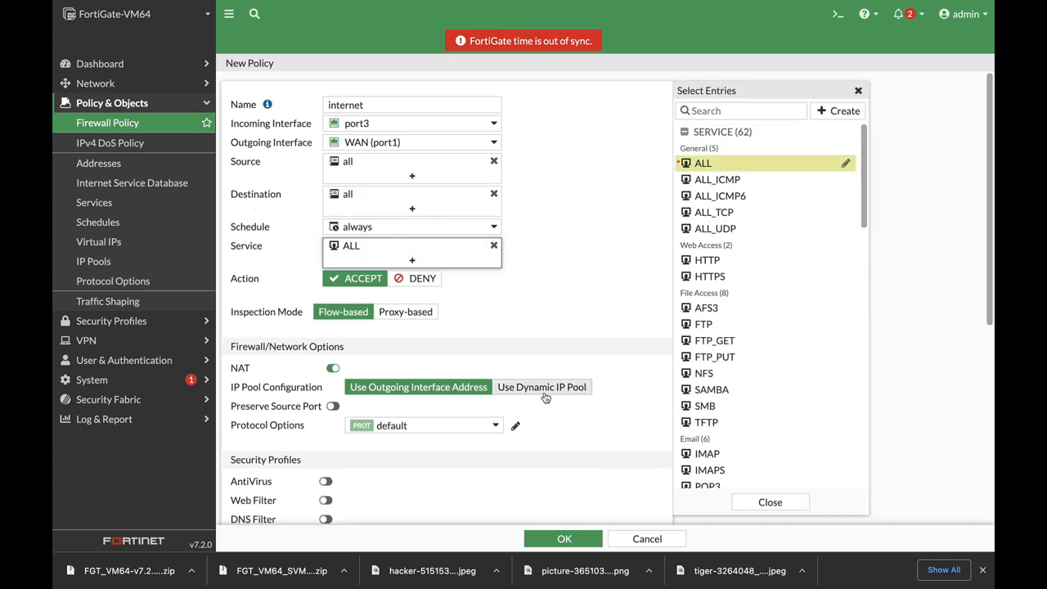
pyautogui.scroll(-3)
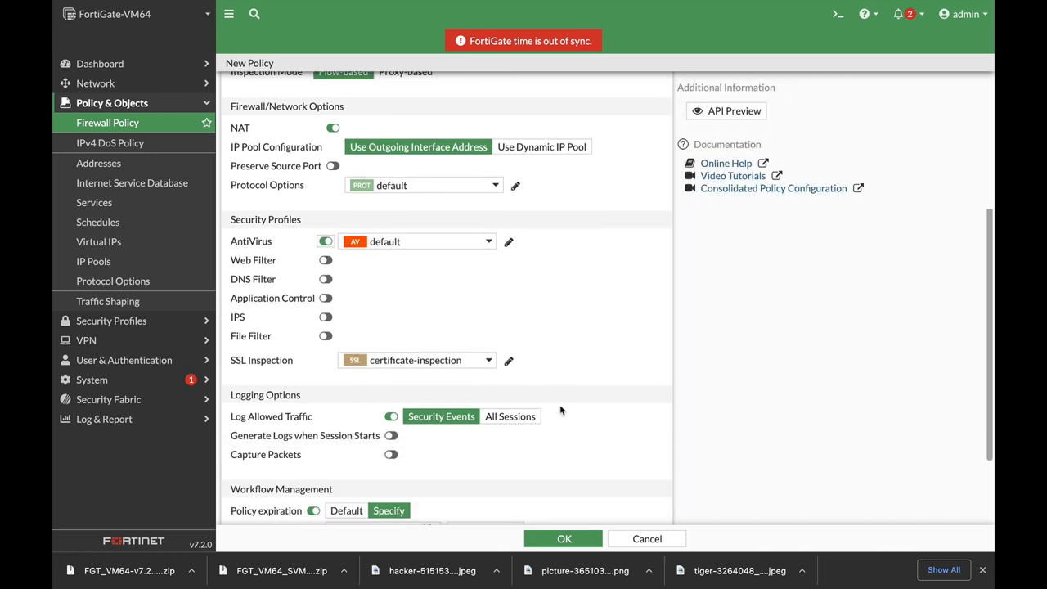
pyautogui.scroll(-3)
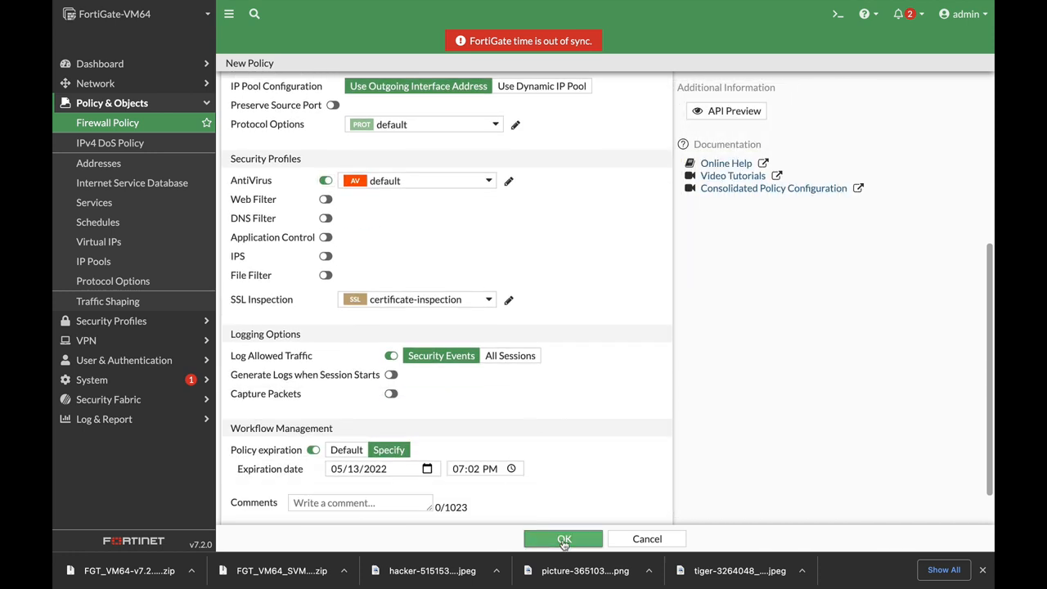
# Step: Submit the policy with the Workflow Management change summary 'initial policy'
pyautogui.click(562, 538)
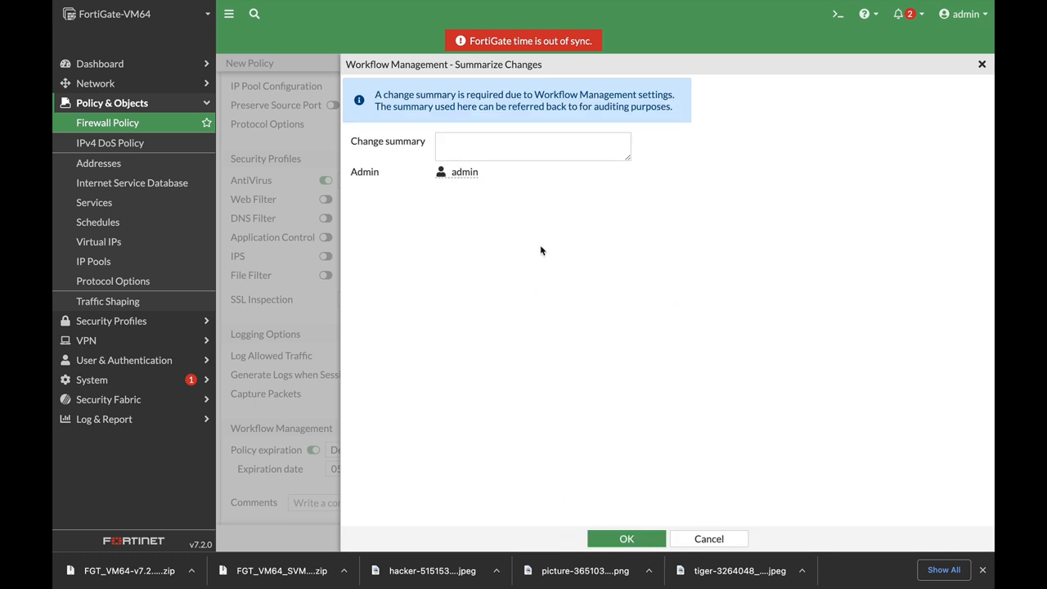
pyautogui.click(531, 146)
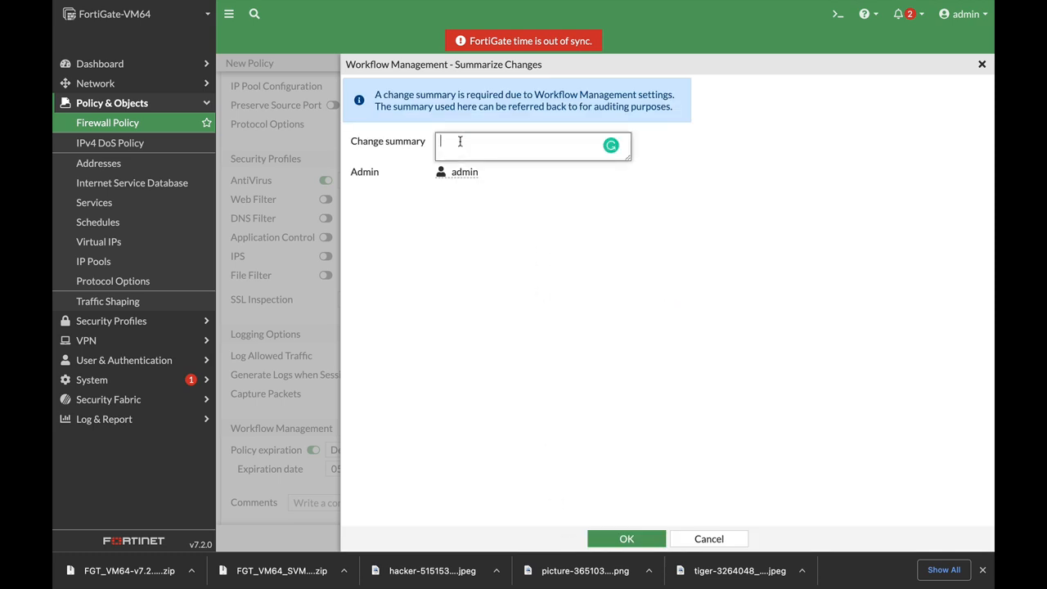
pyautogui.write('initial p')
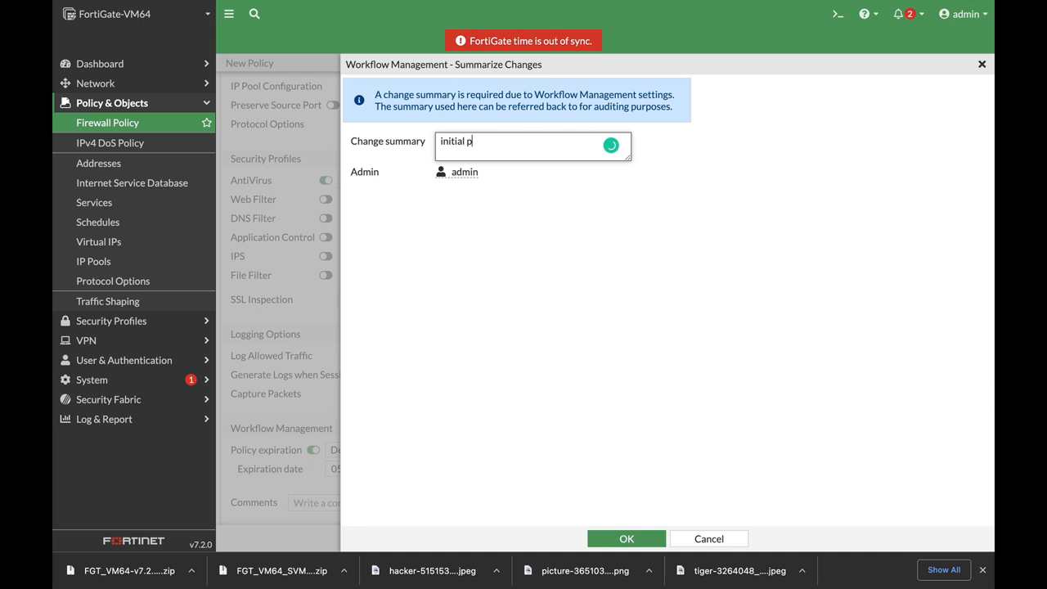
pyautogui.write('olicy')
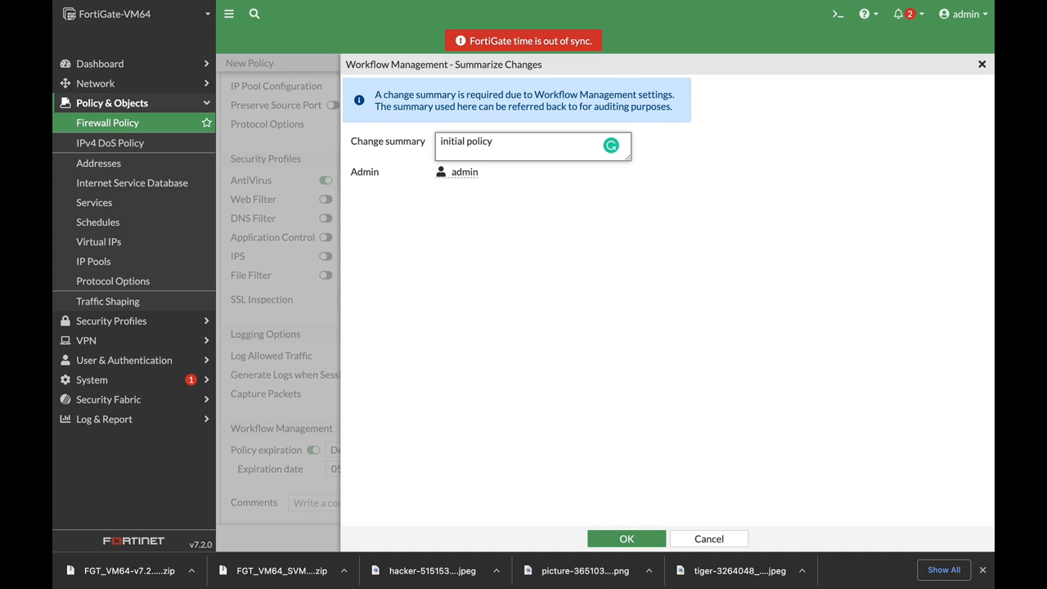
pyautogui.moveTo(644, 432)
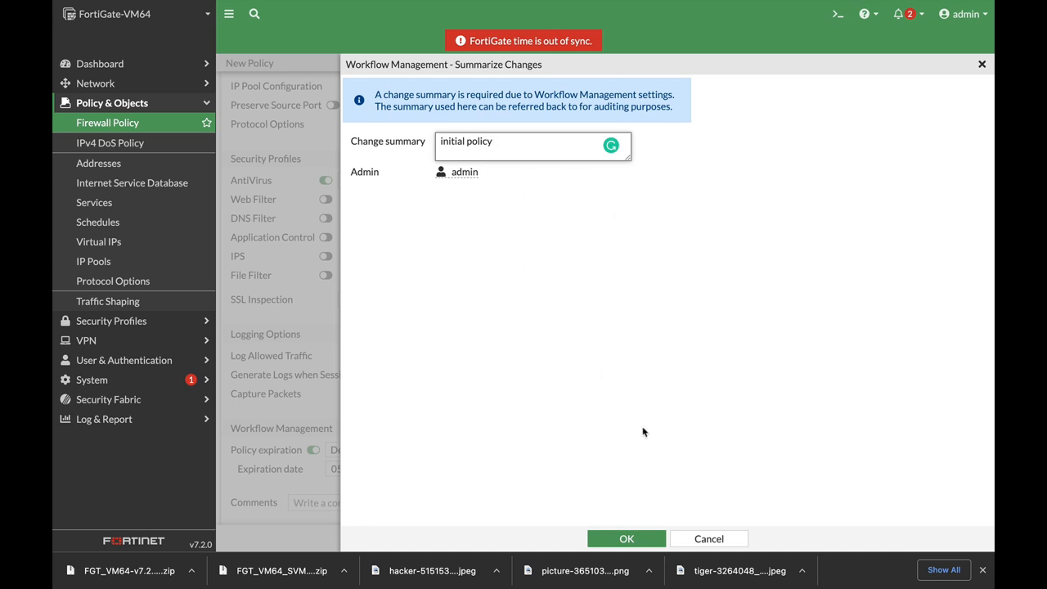
pyautogui.click(626, 538)
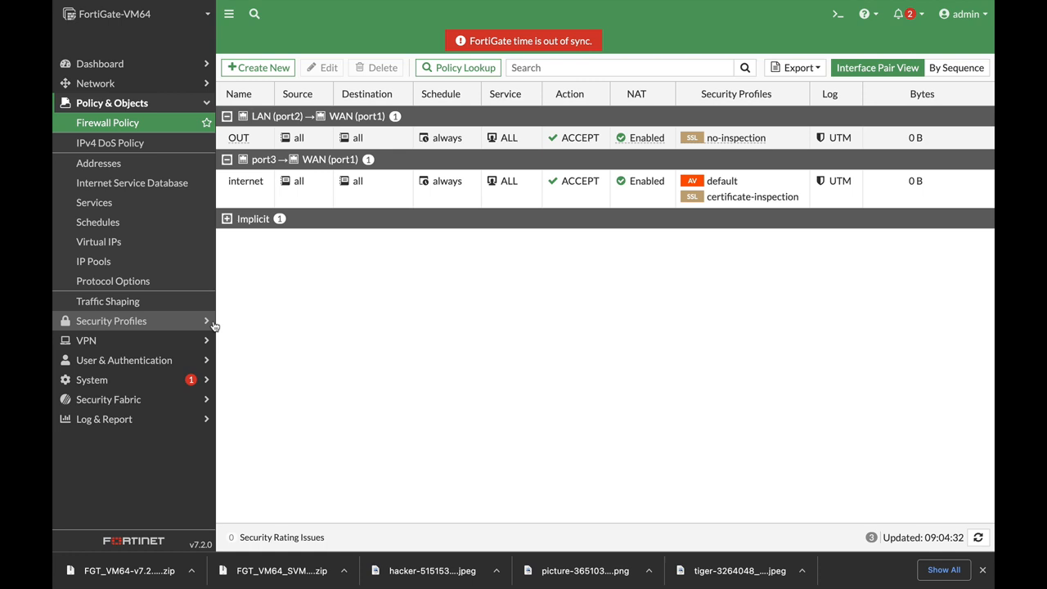
pyautogui.moveTo(98, 242)
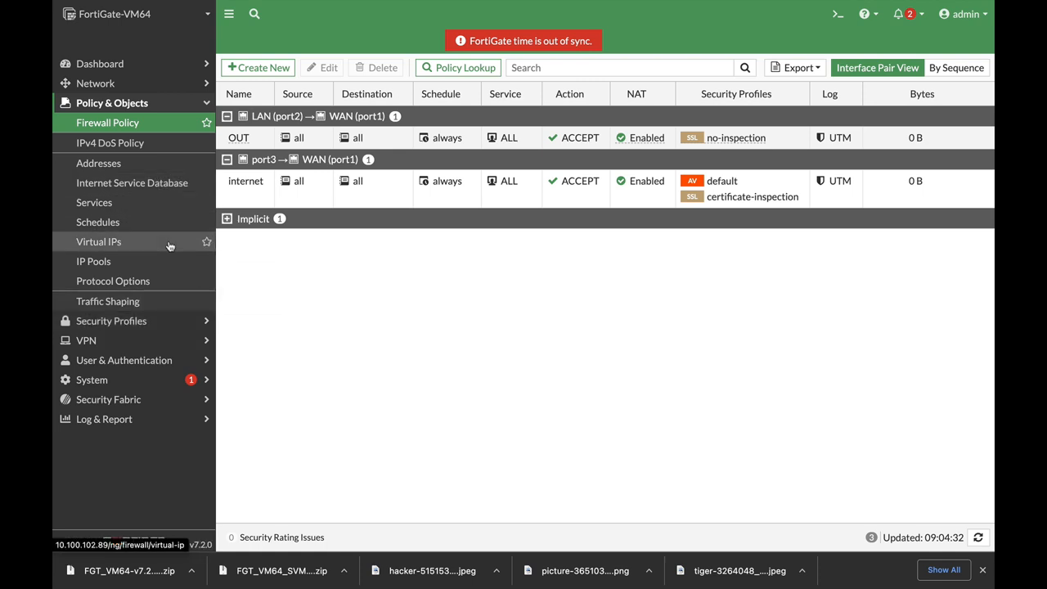
pyautogui.moveTo(160, 84)
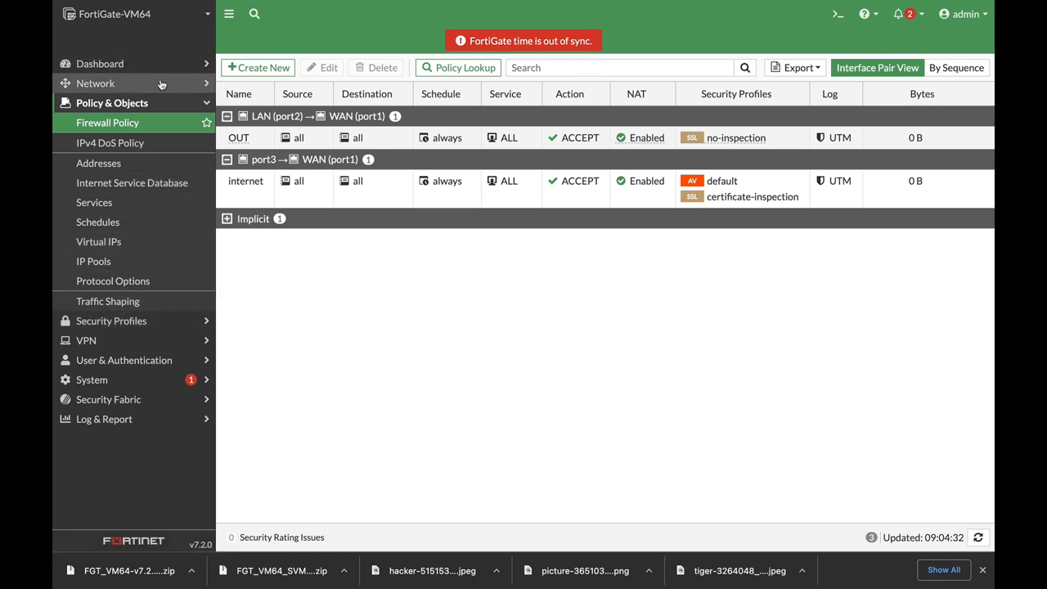
# Step: Expand the Network section in the left sidebar
pyautogui.click(95, 82)
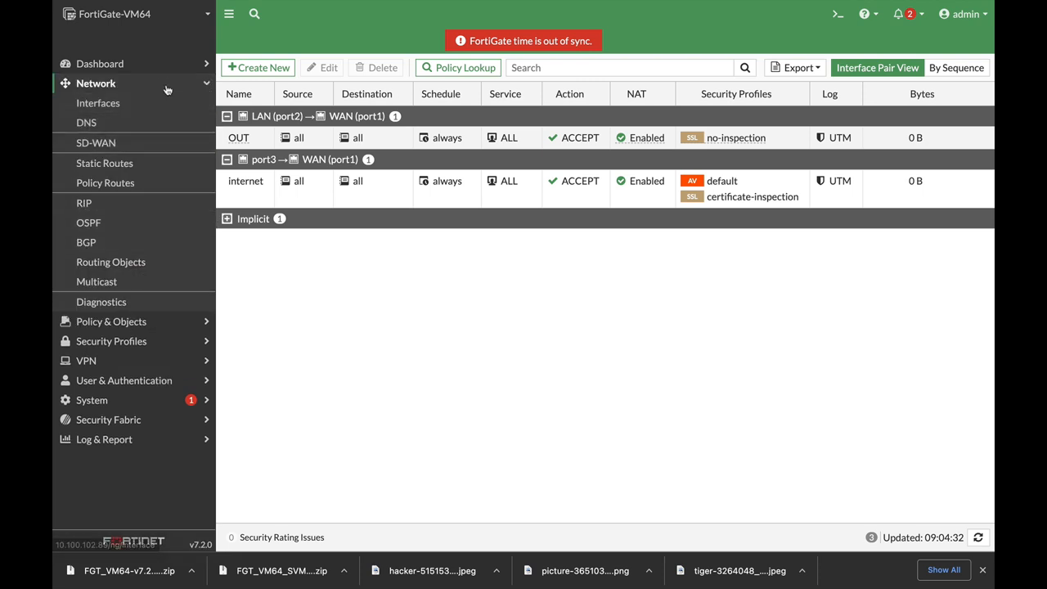
# Step: Start a packet capture in Network Diagnostics on any interface with filters off
pyautogui.click(102, 301)
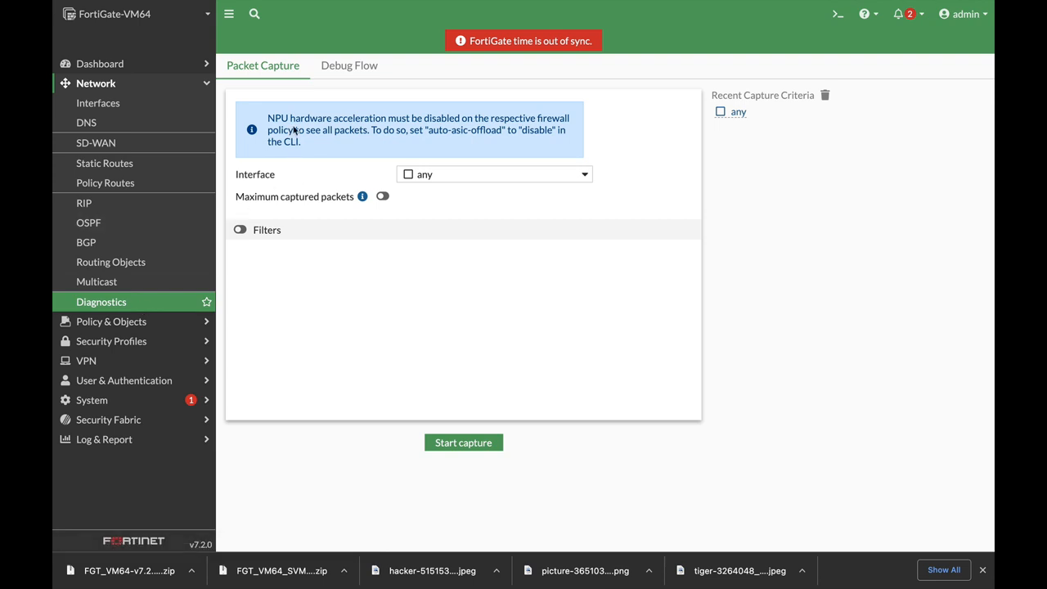
pyautogui.moveTo(358, 140)
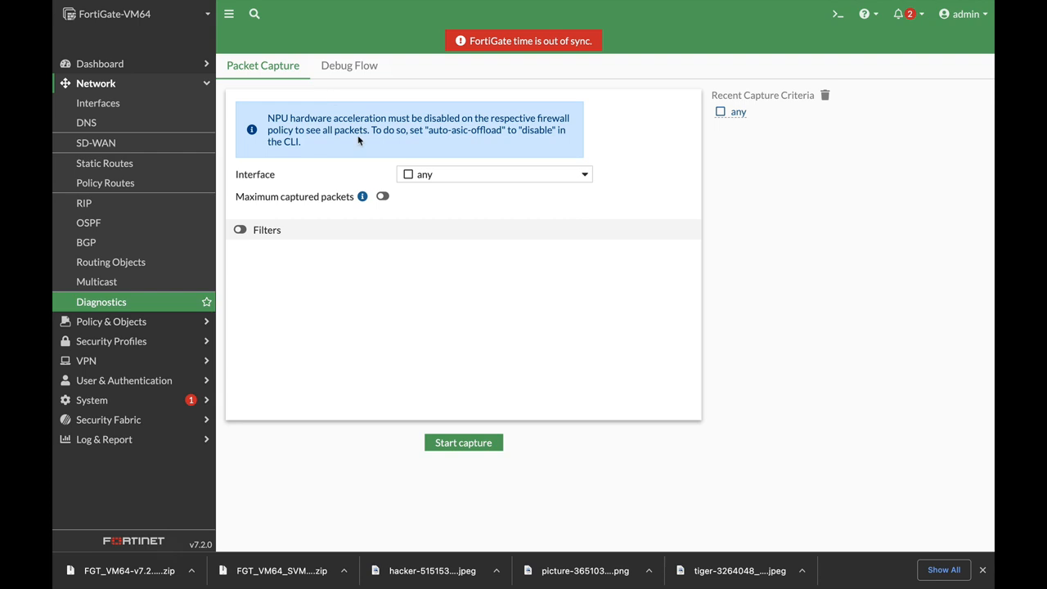
pyautogui.click(494, 173)
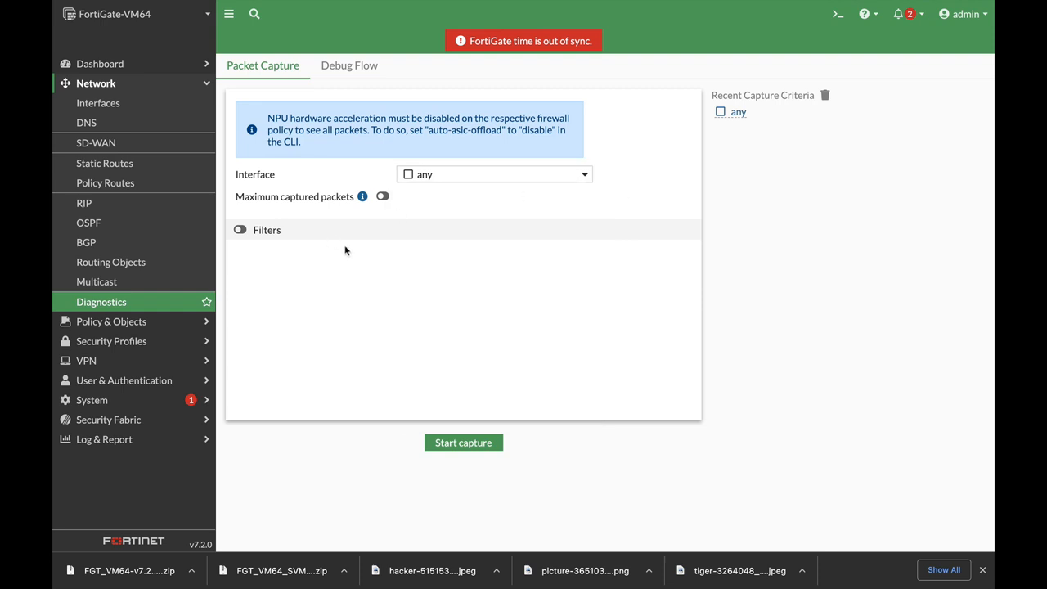
pyautogui.click(239, 229)
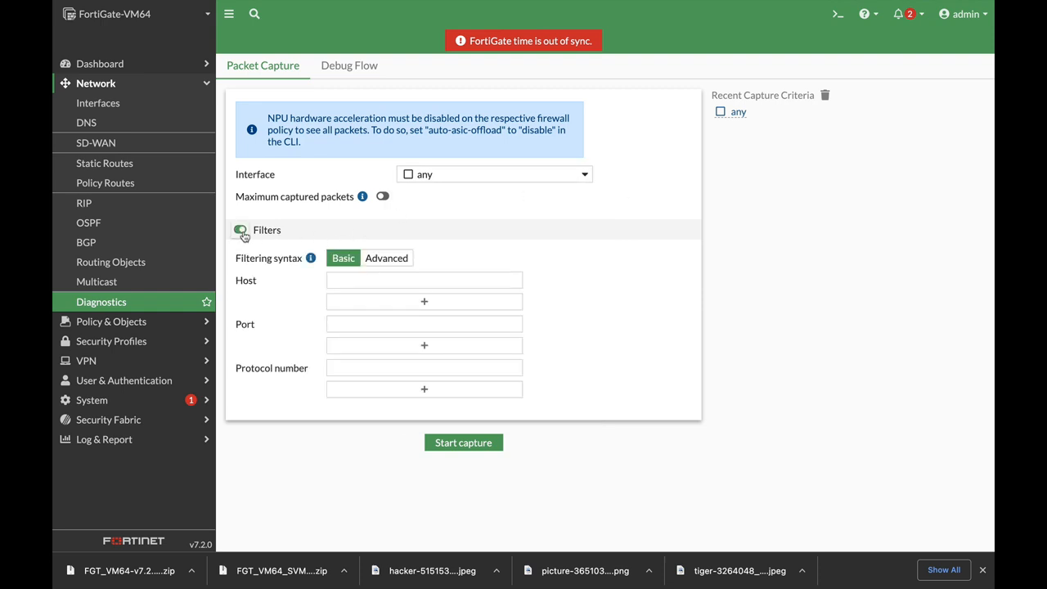
pyautogui.click(240, 229)
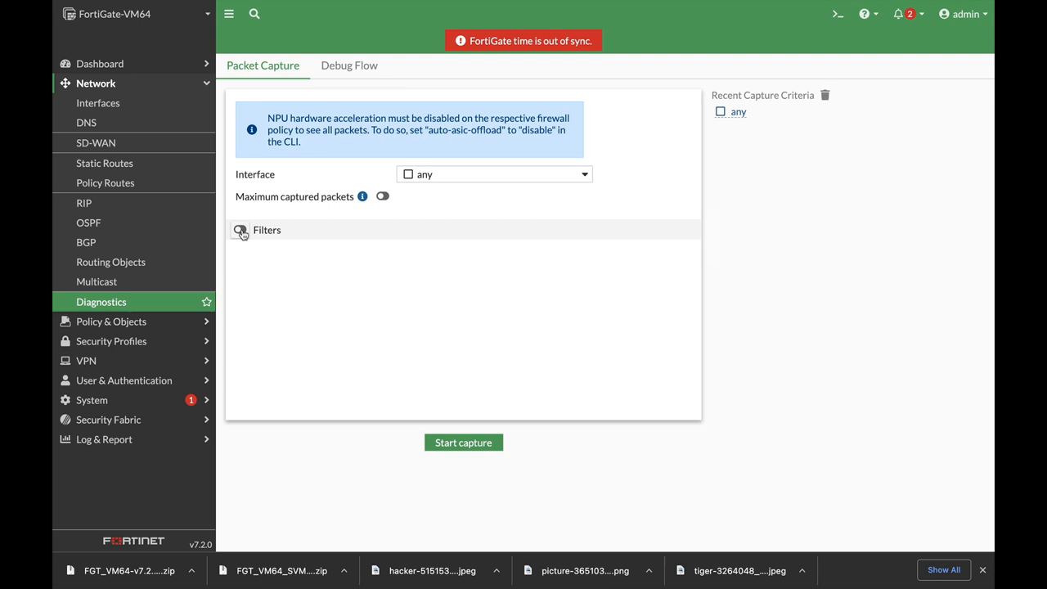
pyautogui.click(463, 442)
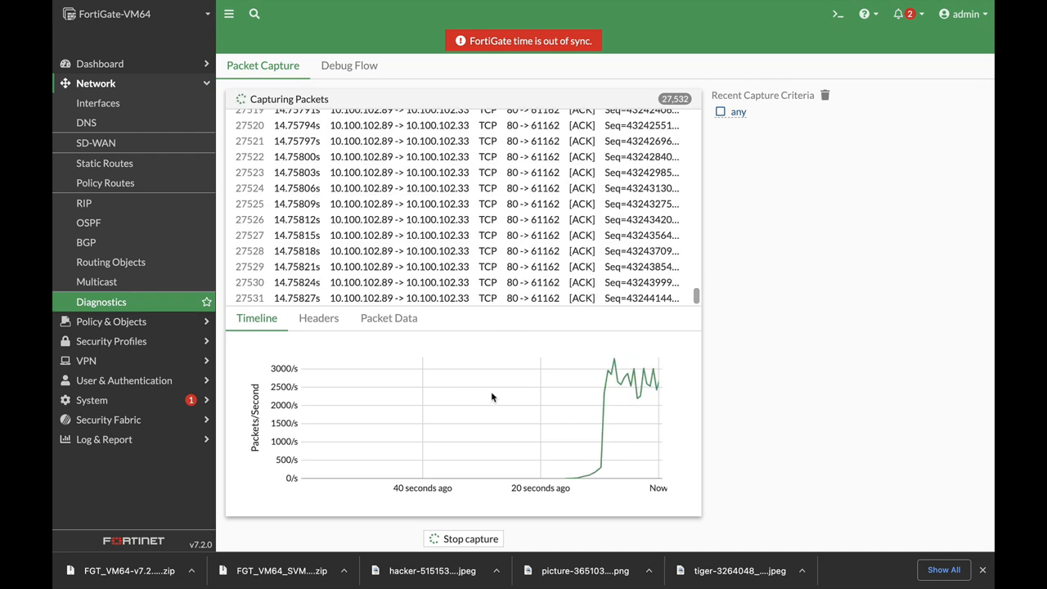
# Step: Review the capture's Headers, Packet Data and Timeline, then switch to Debug Flow
pyautogui.click(317, 317)
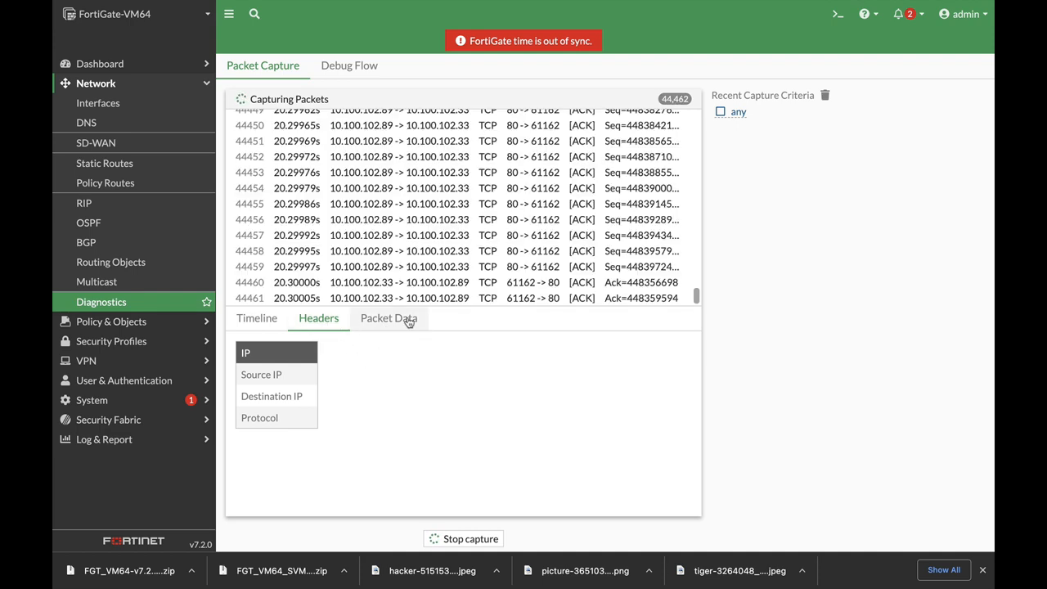
pyautogui.click(462, 538)
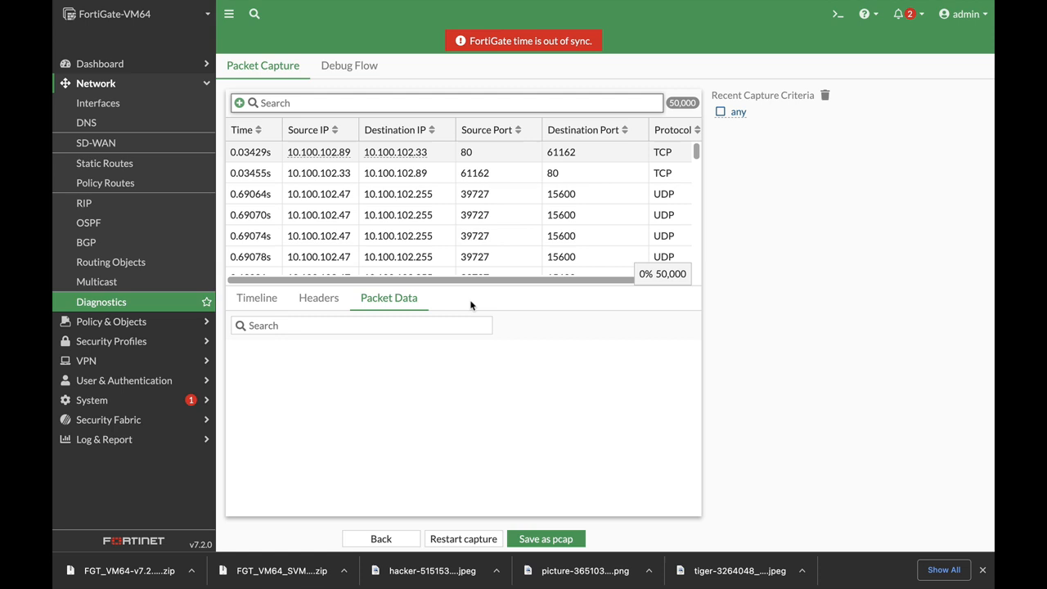
pyautogui.click(256, 297)
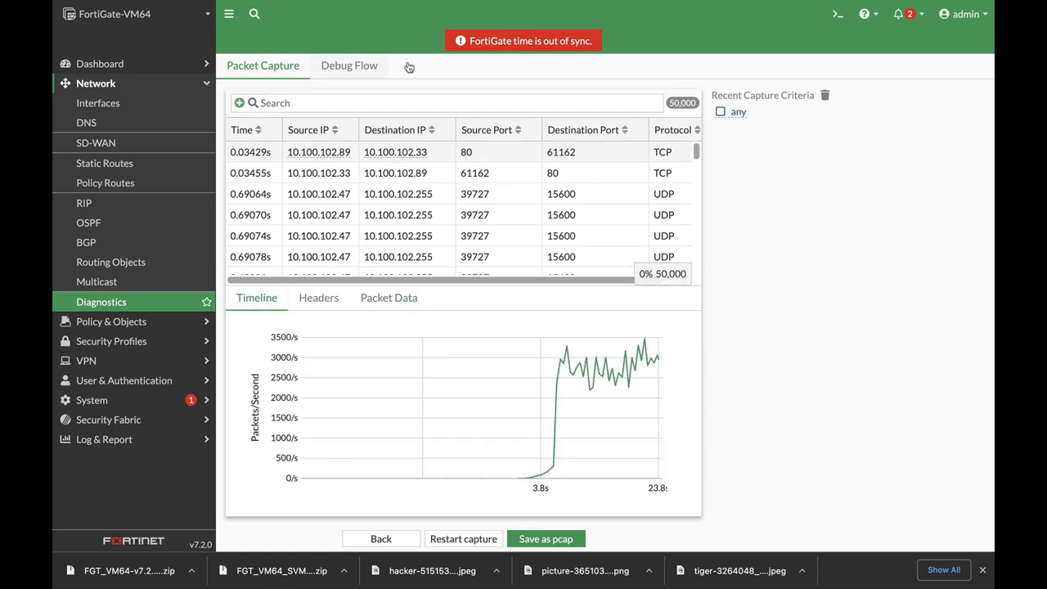
pyautogui.click(350, 65)
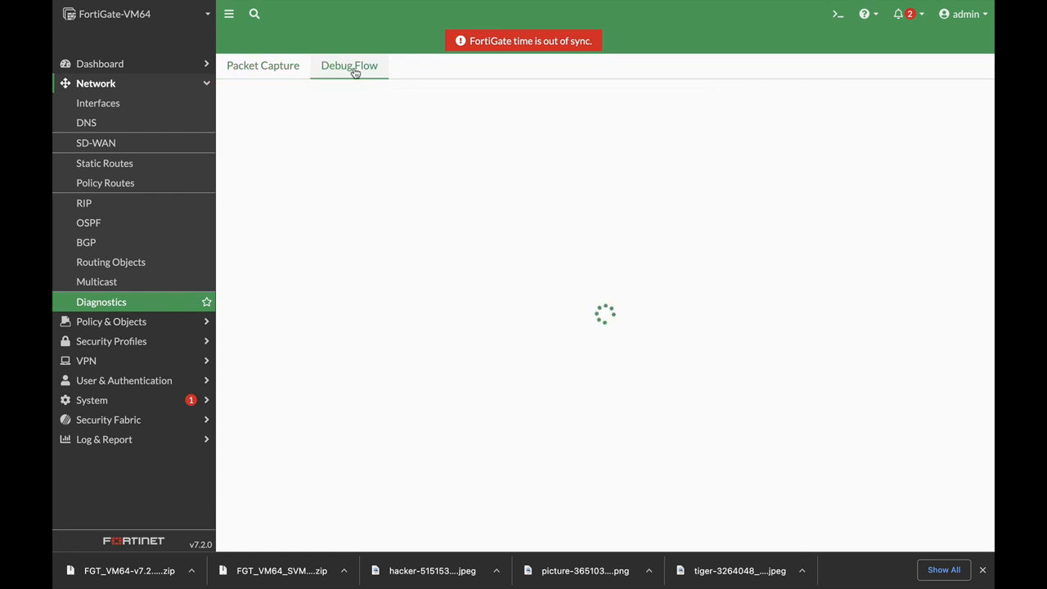
pyautogui.click(350, 66)
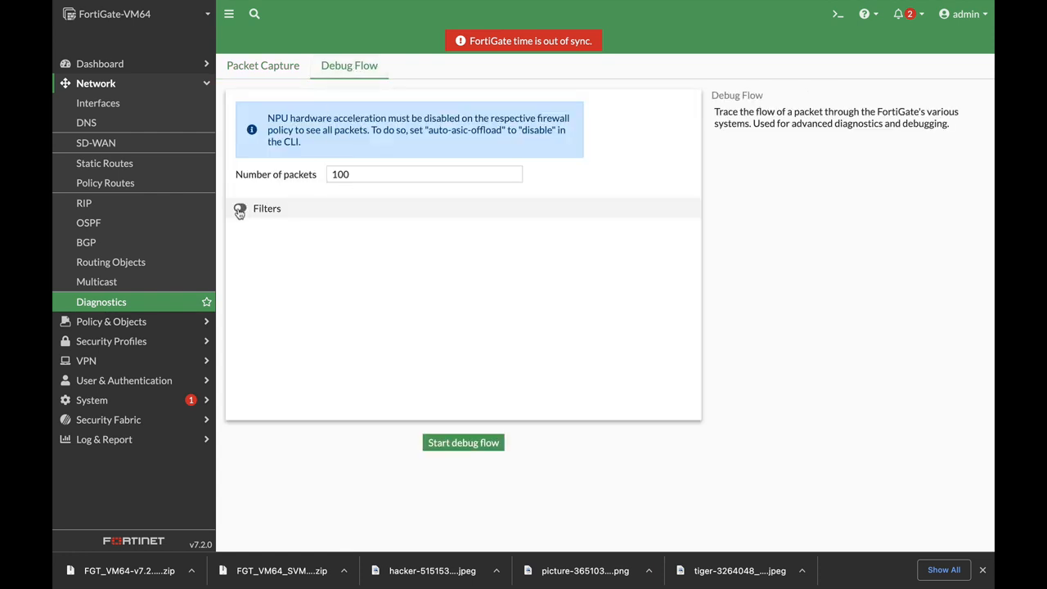
# Step: Run a 100-packet debug flow trace and stop it to view the per-packet traces
pyautogui.click(241, 208)
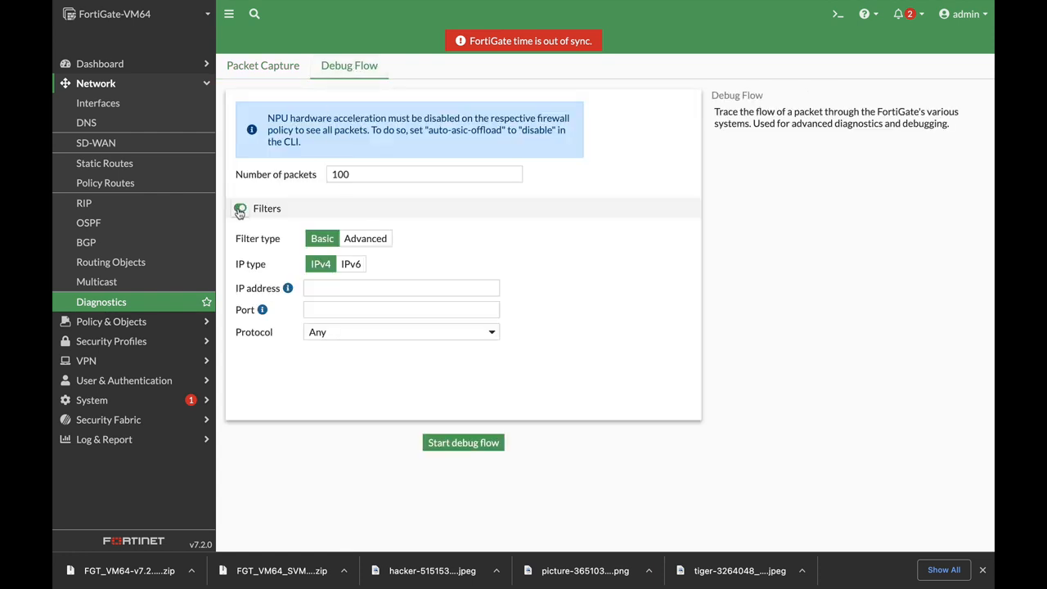
pyautogui.click(238, 207)
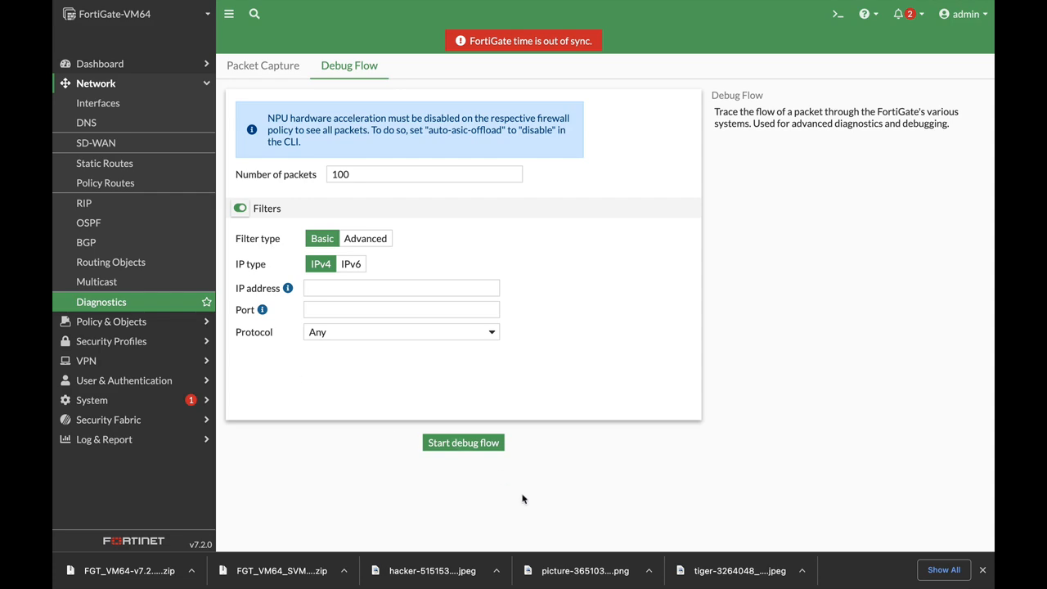
pyautogui.click(463, 442)
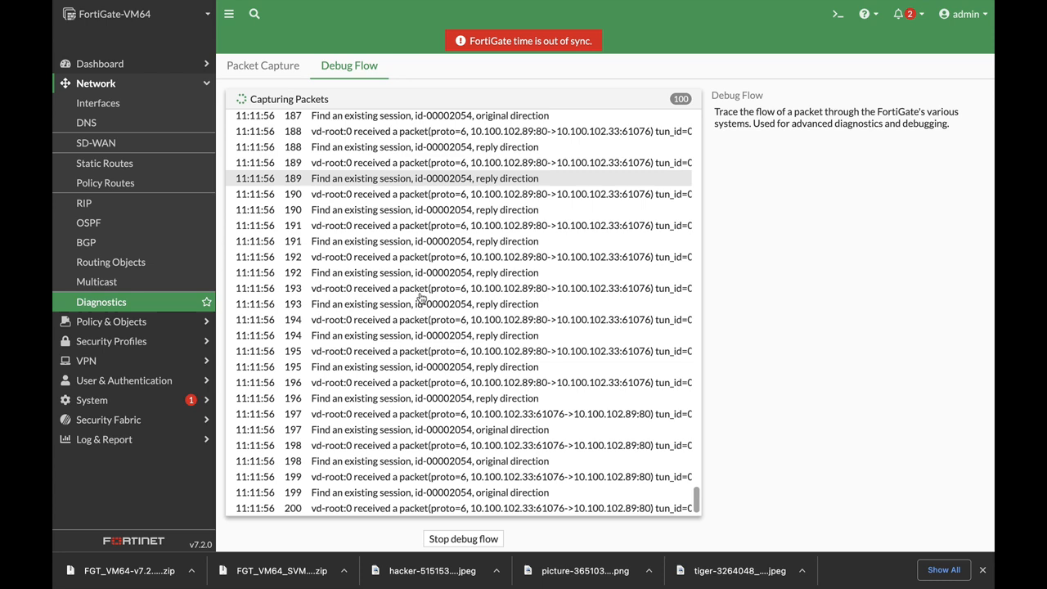
pyautogui.click(462, 538)
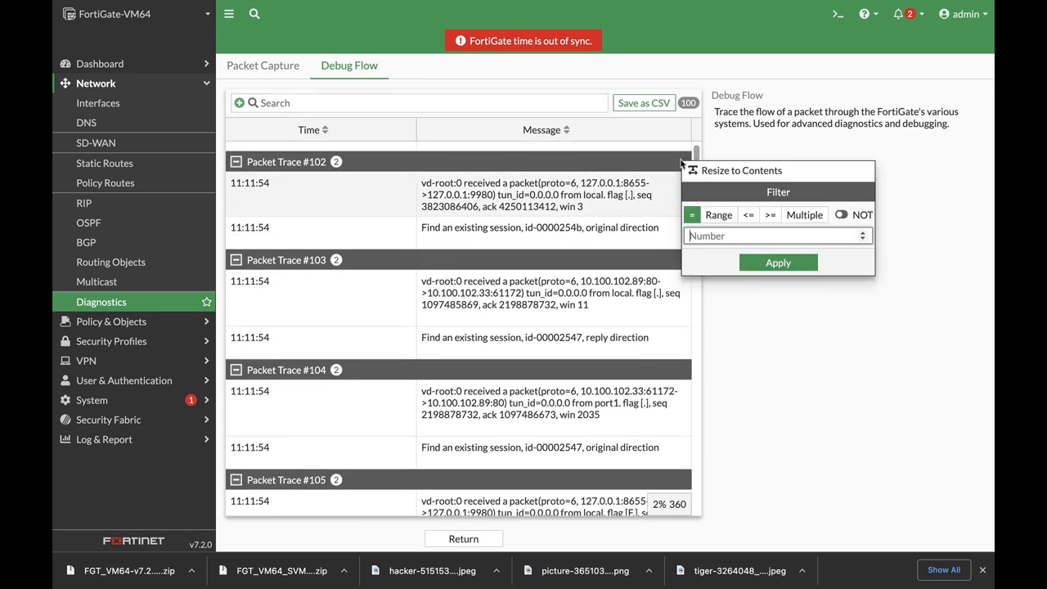
pyautogui.moveTo(331, 172)
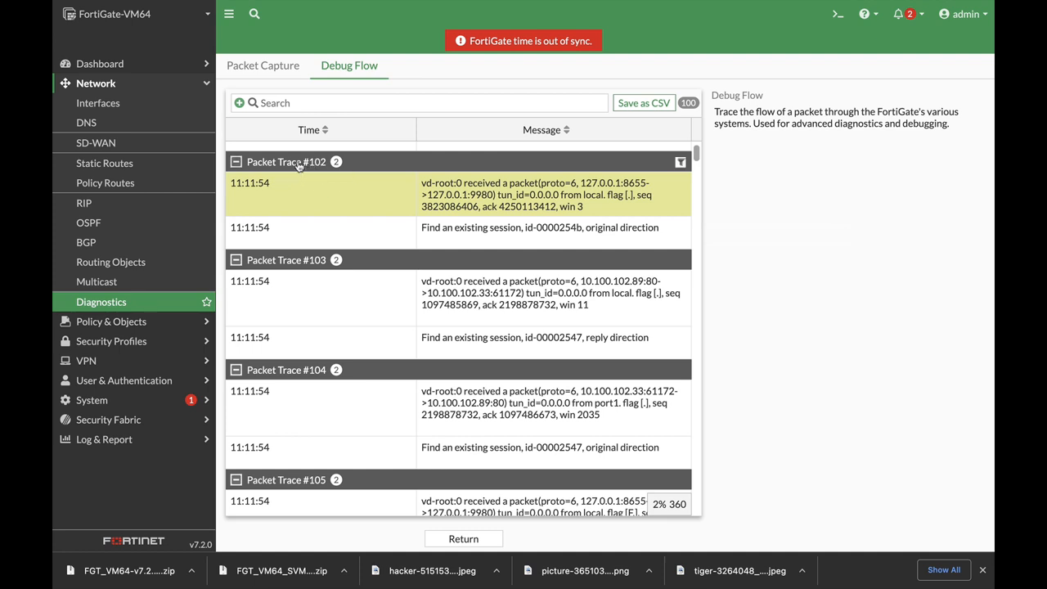
# Step: Filter the trace results by the Function column to list function names
pyautogui.click(238, 102)
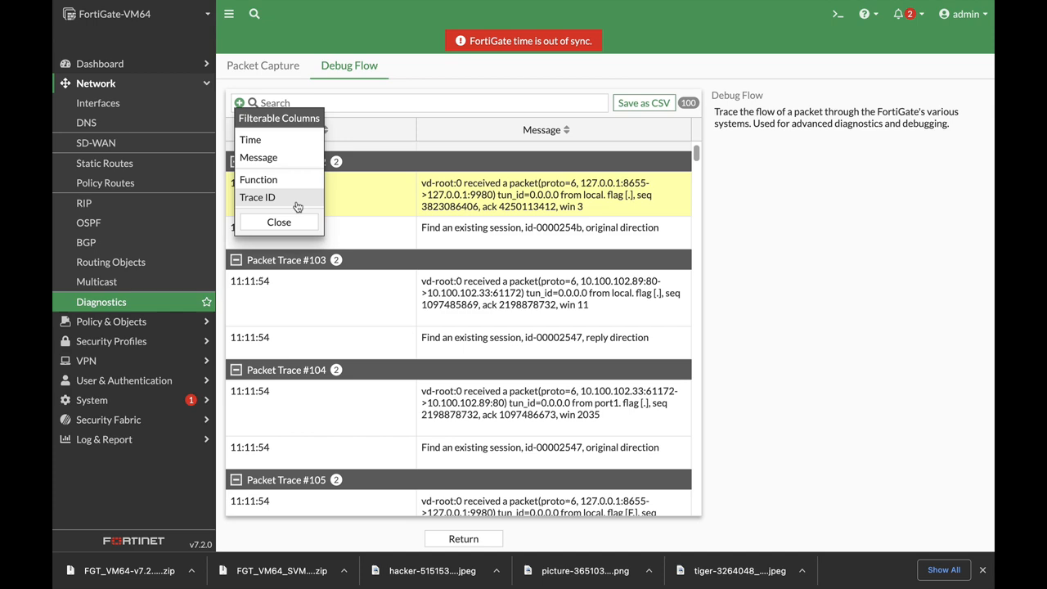
pyautogui.click(258, 178)
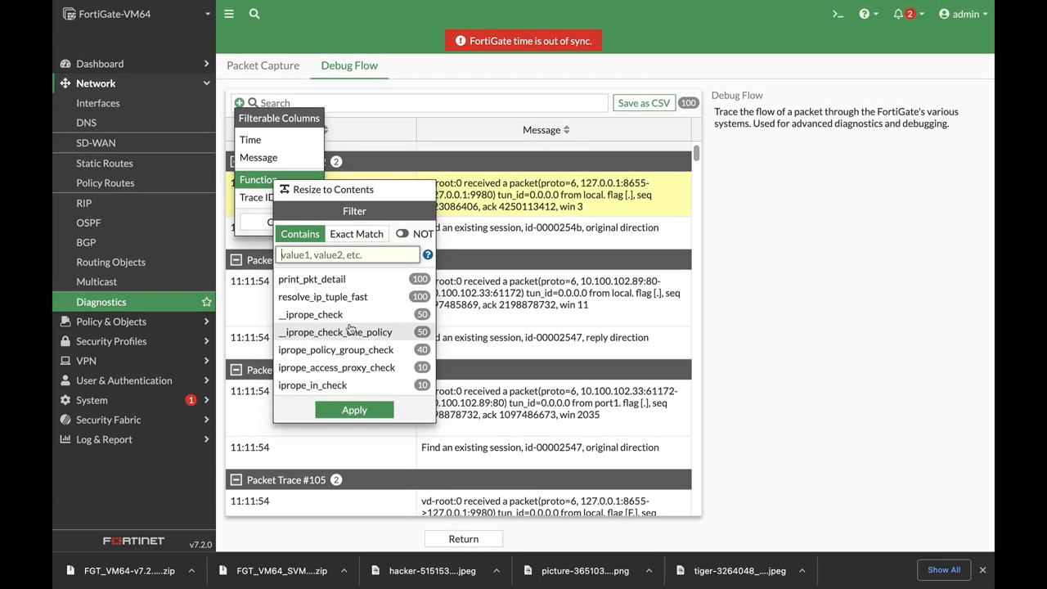
pyautogui.moveTo(356, 366)
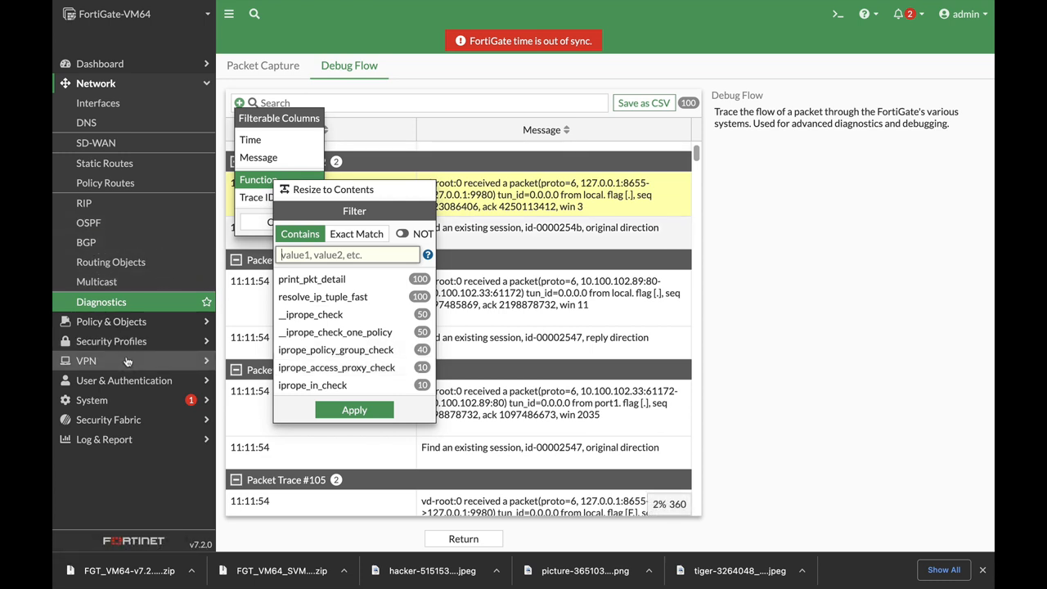
pyautogui.moveTo(128, 325)
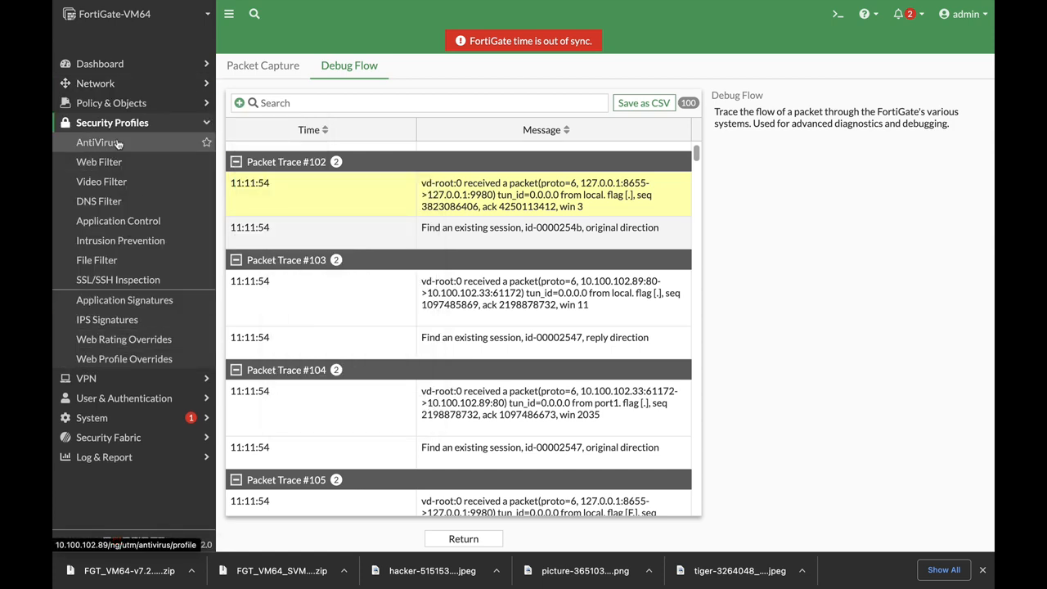
# Step: Open Security Profiles > AntiVirus to a blank New AntiVirus Profile form
pyautogui.click(96, 141)
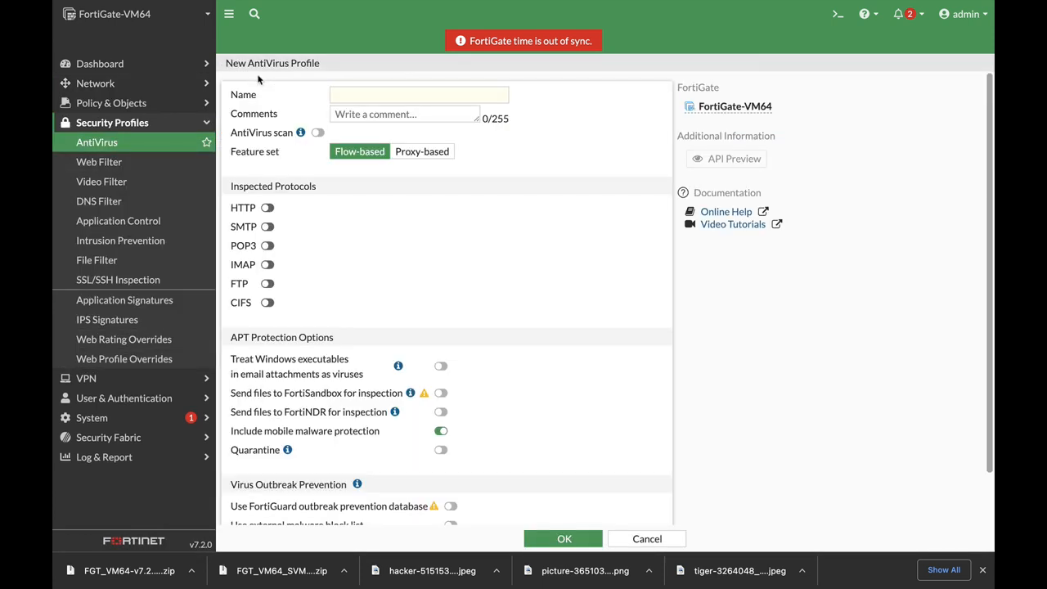
pyautogui.moveTo(355, 404)
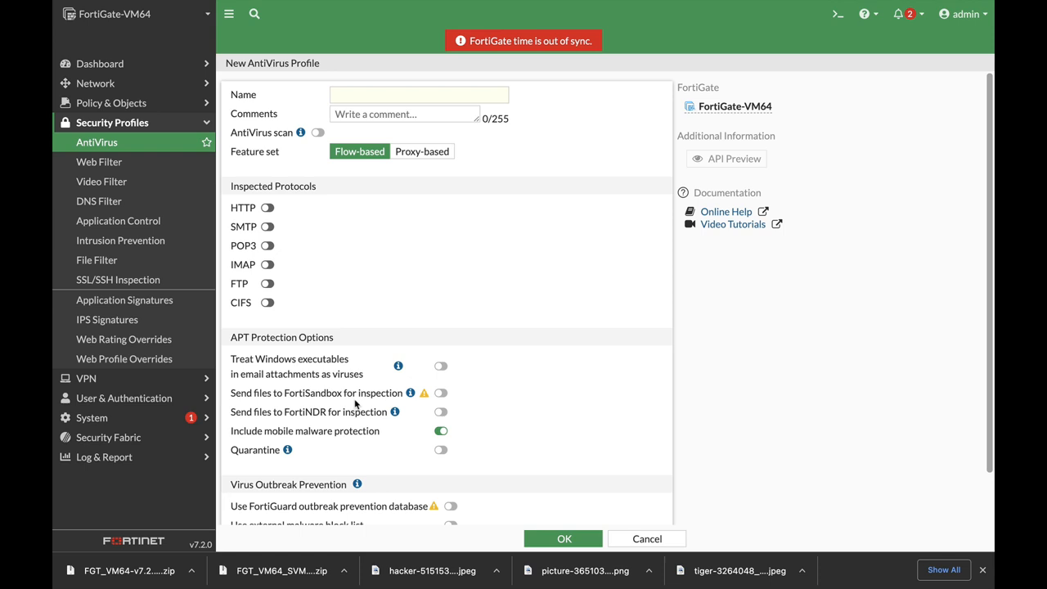
pyautogui.moveTo(989, 150)
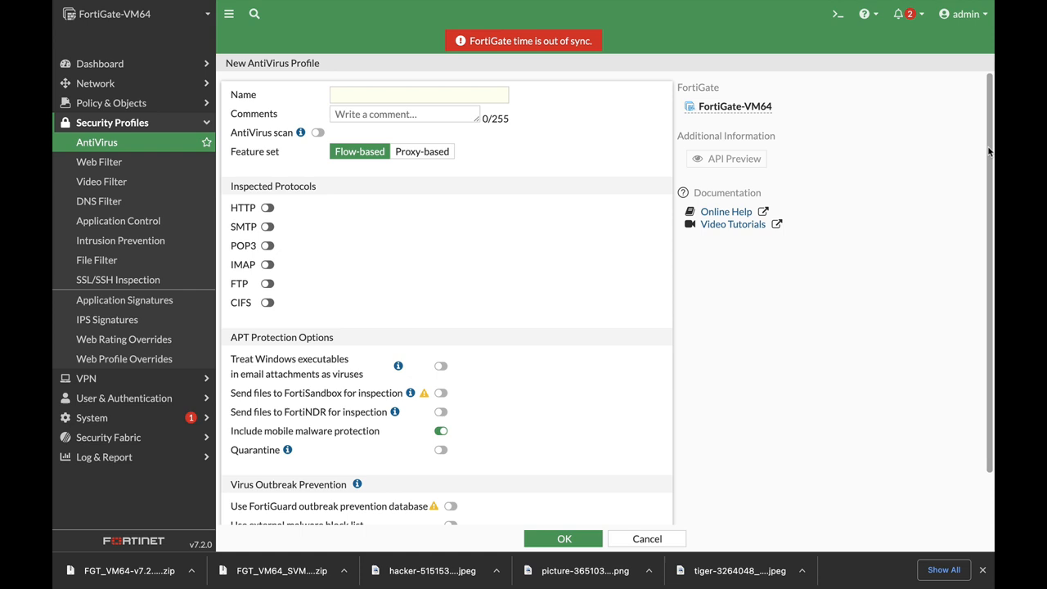
# Step: In the CLI Console, enter config system fortisandbox and set status enable
pyautogui.click(837, 14)
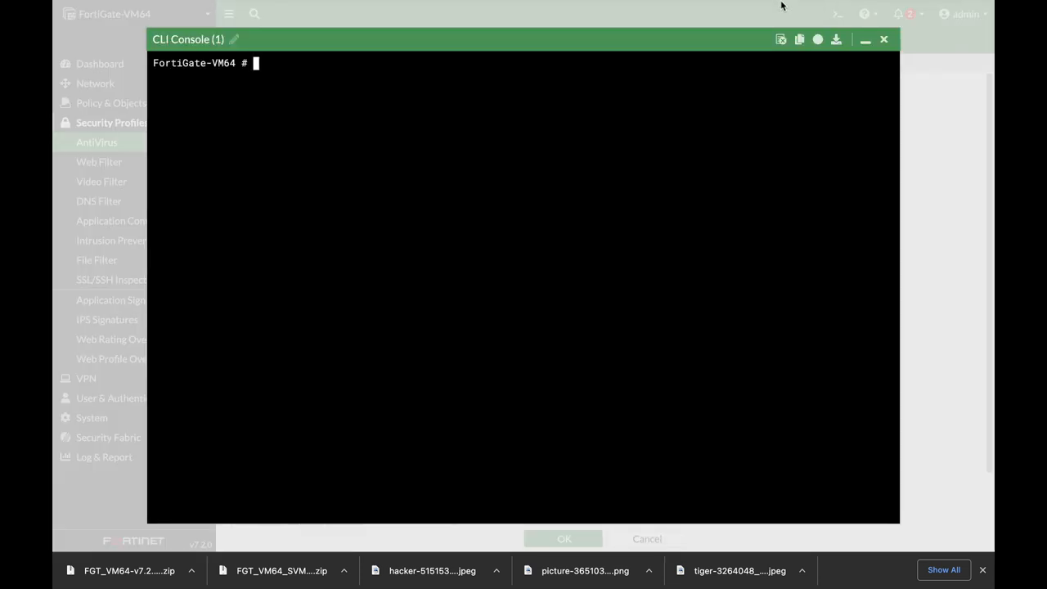
pyautogui.moveTo(553, 119)
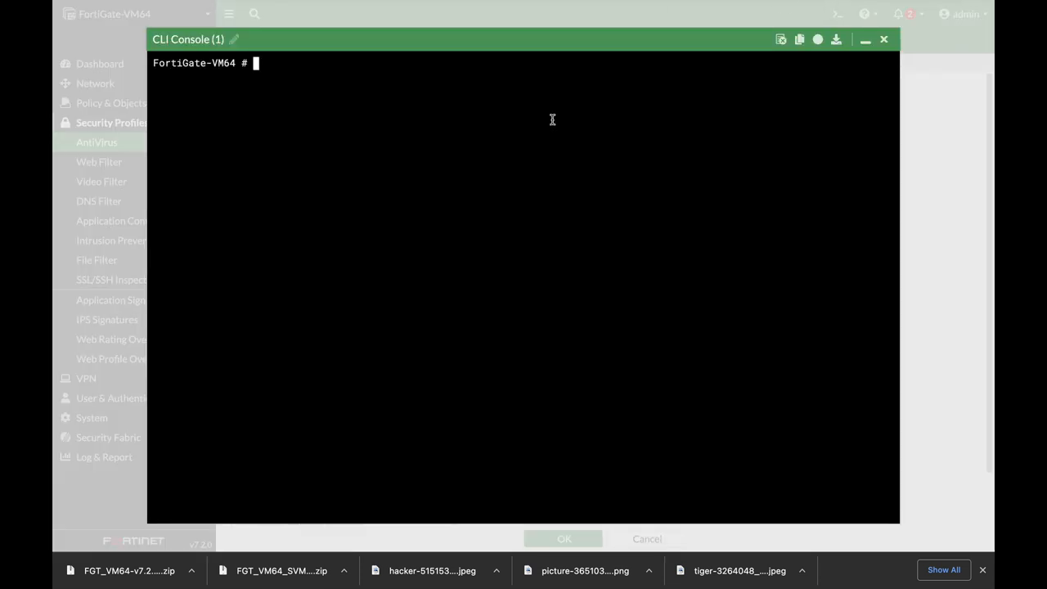
pyautogui.write('config system fortiguard')
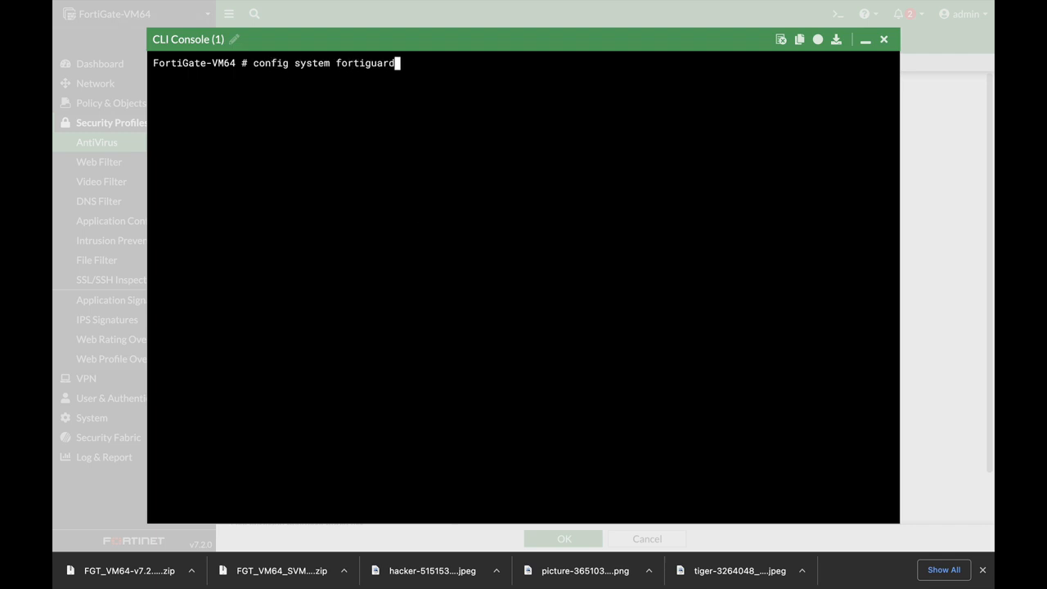
pyautogui.write('fortisandbox')
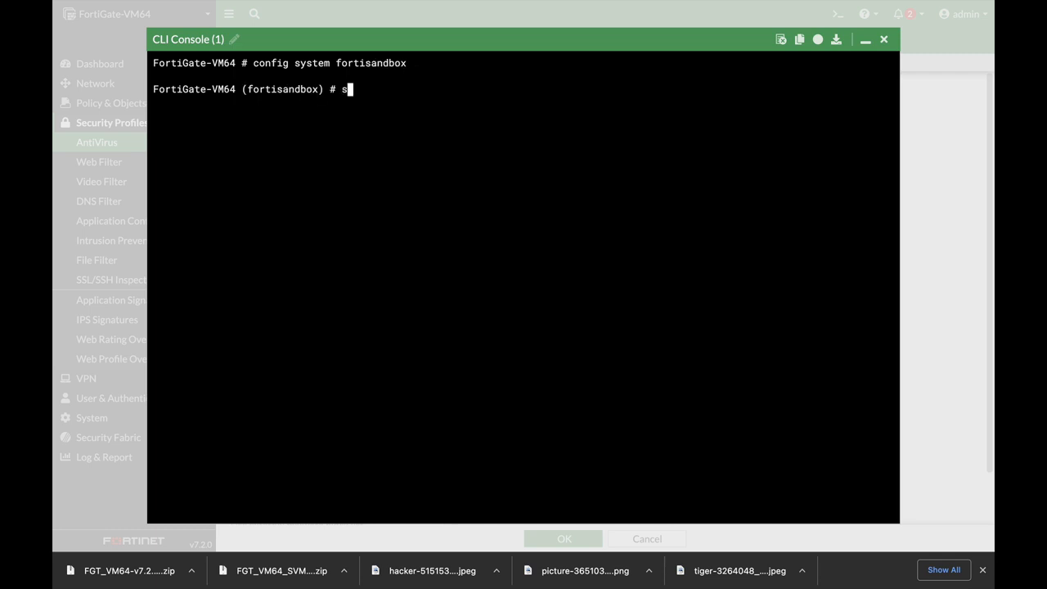
pyautogui.write('et status')
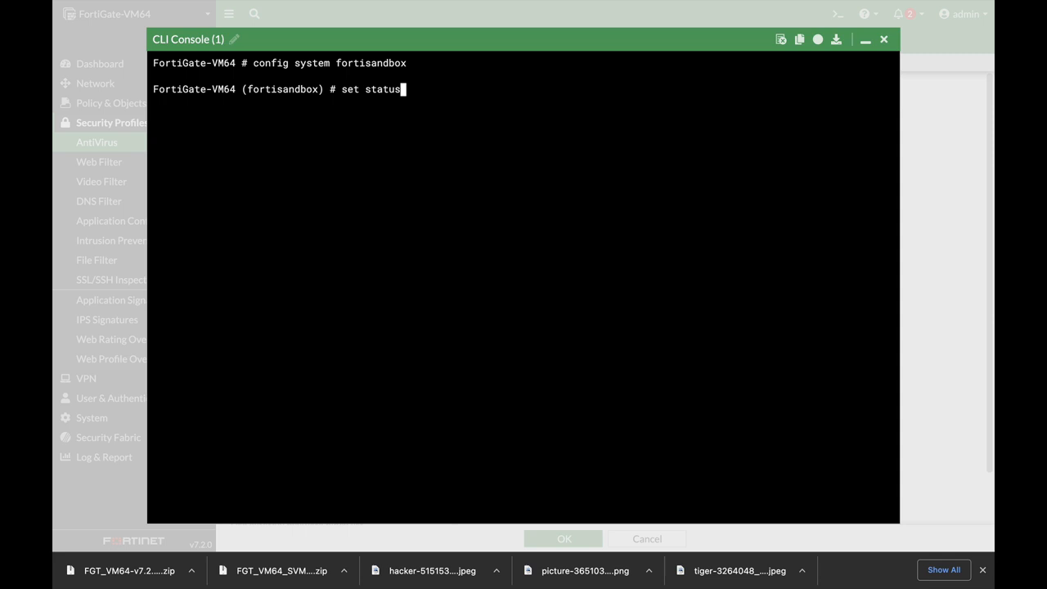
pyautogui.write('ST')
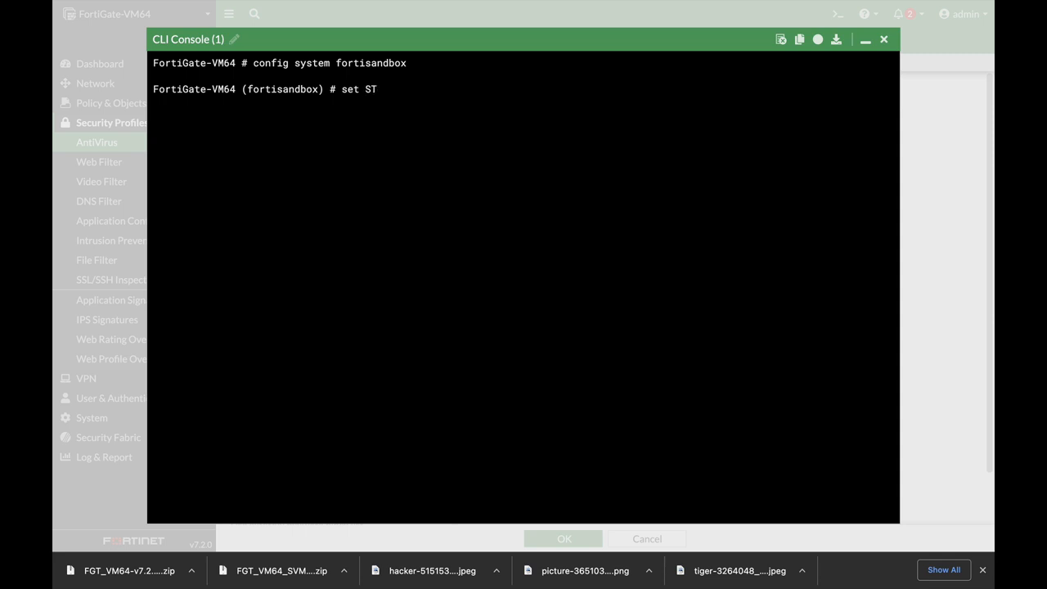
pyautogui.write('atus enable')
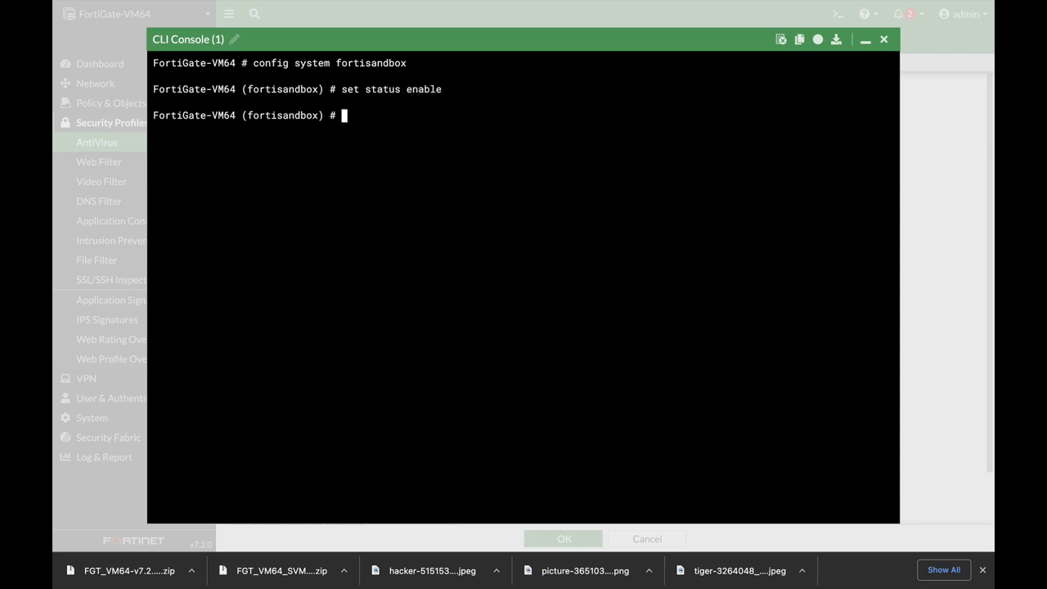
pyautogui.write('set status')
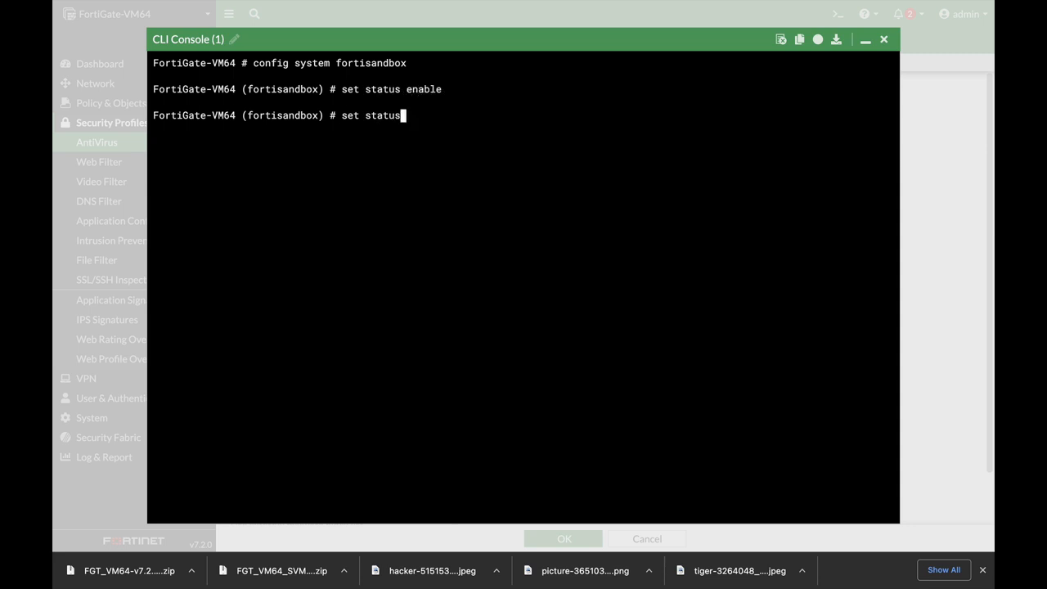
# Step: Set inline-scan enable for FortiSandbox, then start entering a set server line
pyautogui.write('inline-scan')
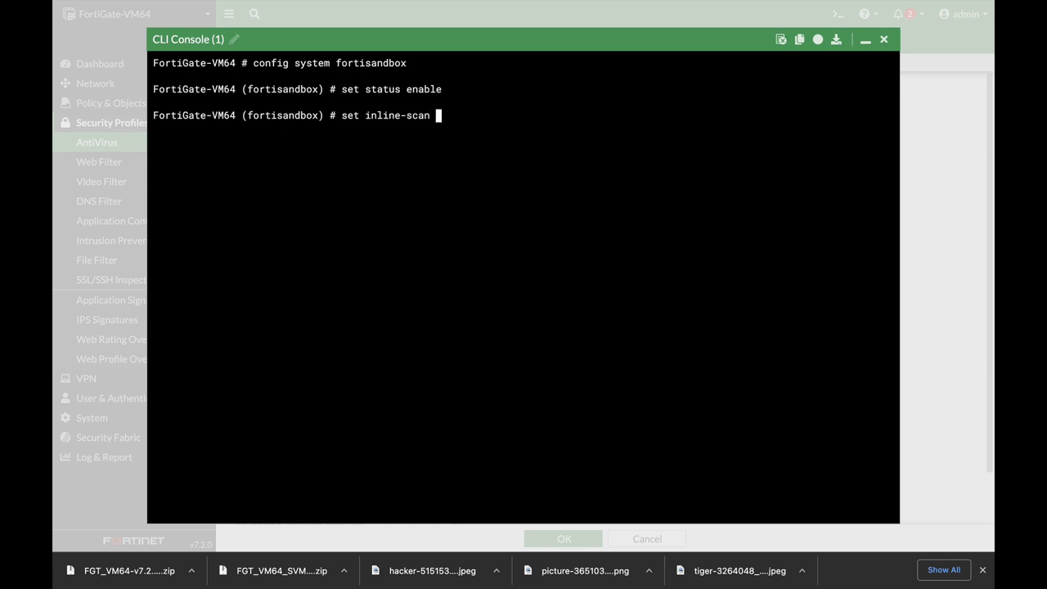
pyautogui.write('en')
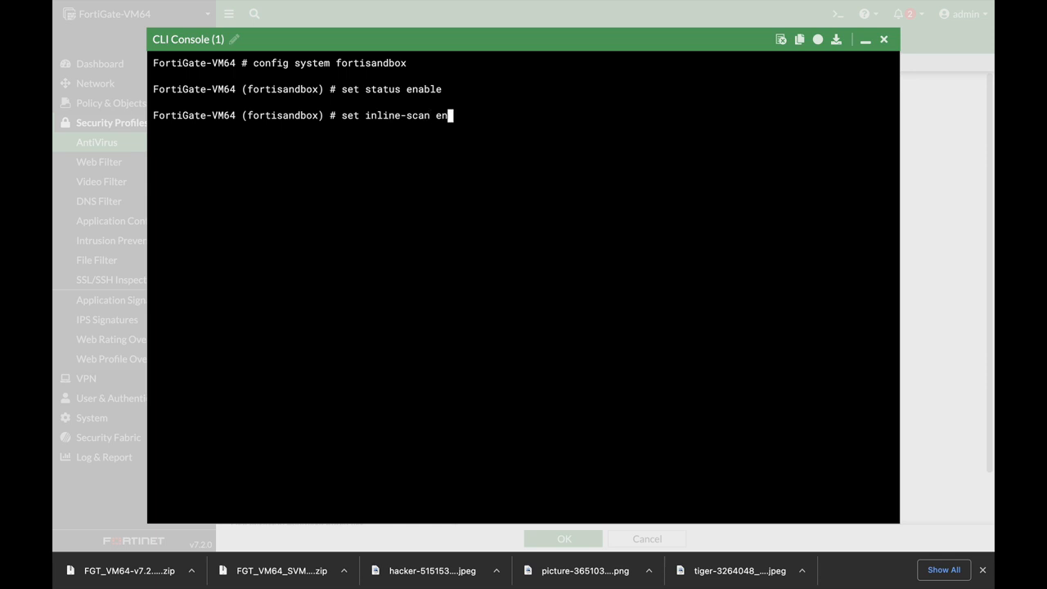
pyautogui.write('able')
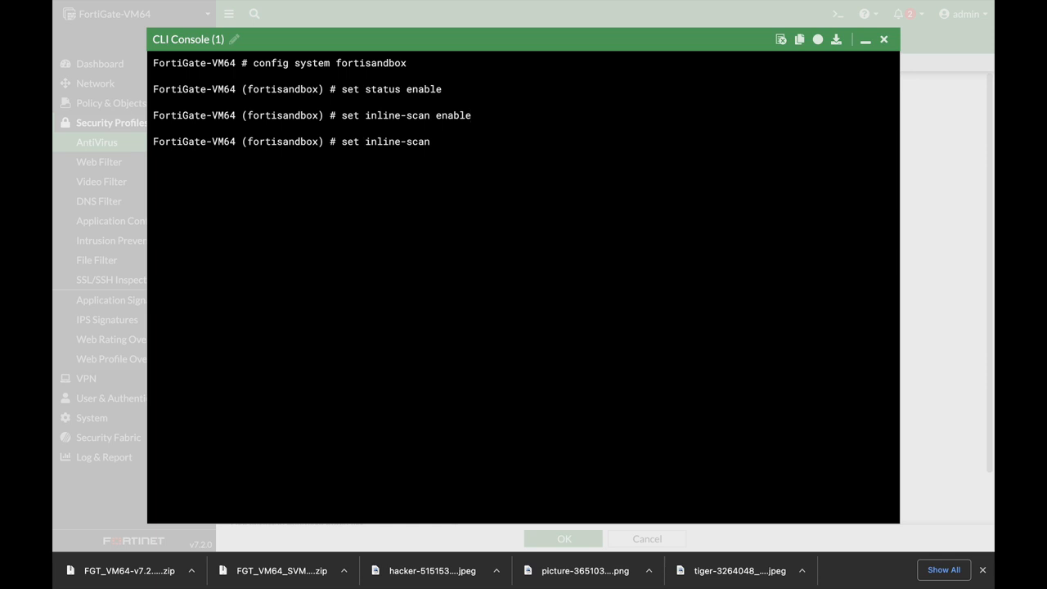
pyautogui.write('set server')
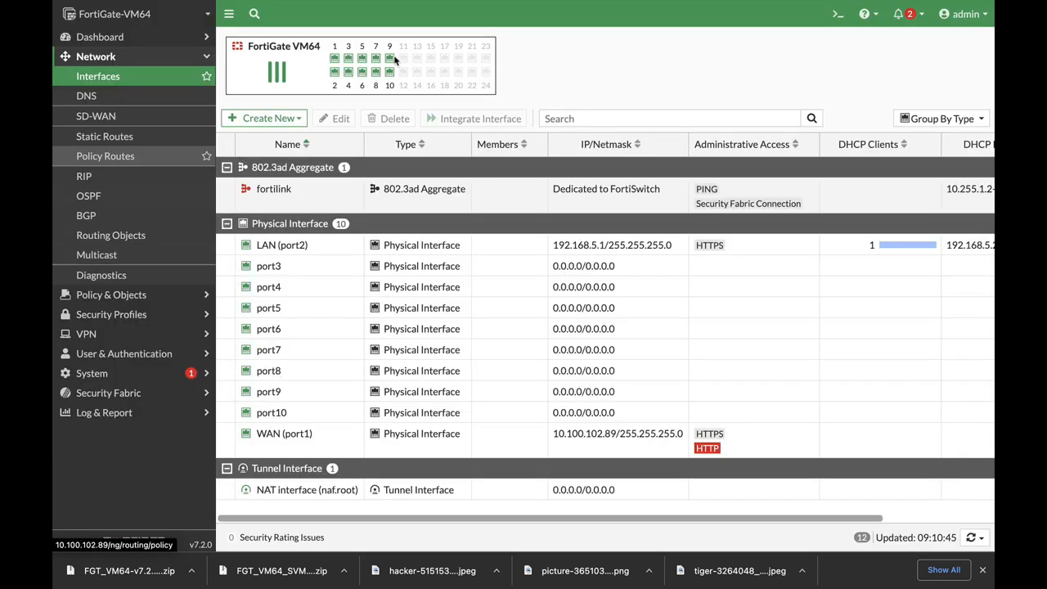
# Step: Edit port4 with alias LAN2, HTTPS administrative access and DHCP server enabled
pyautogui.click(268, 286)
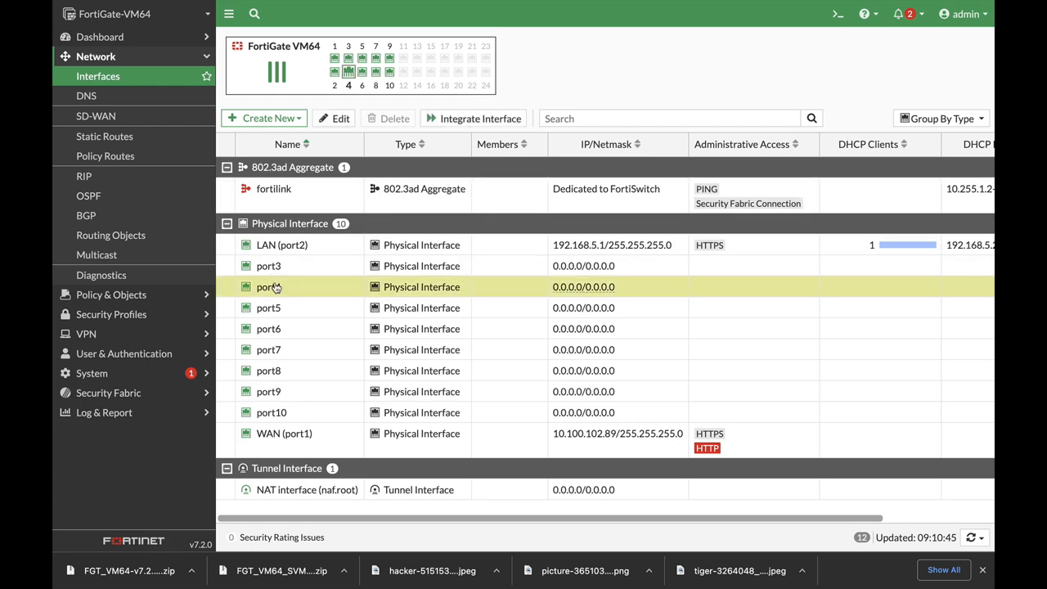
pyautogui.doubleClick(269, 286)
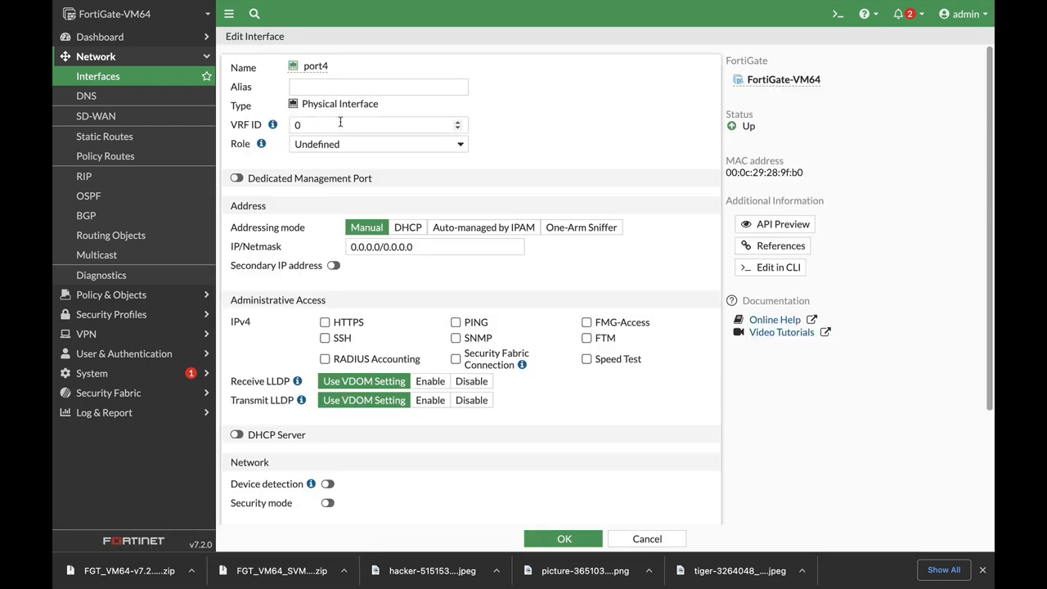
pyautogui.write('LAN2')
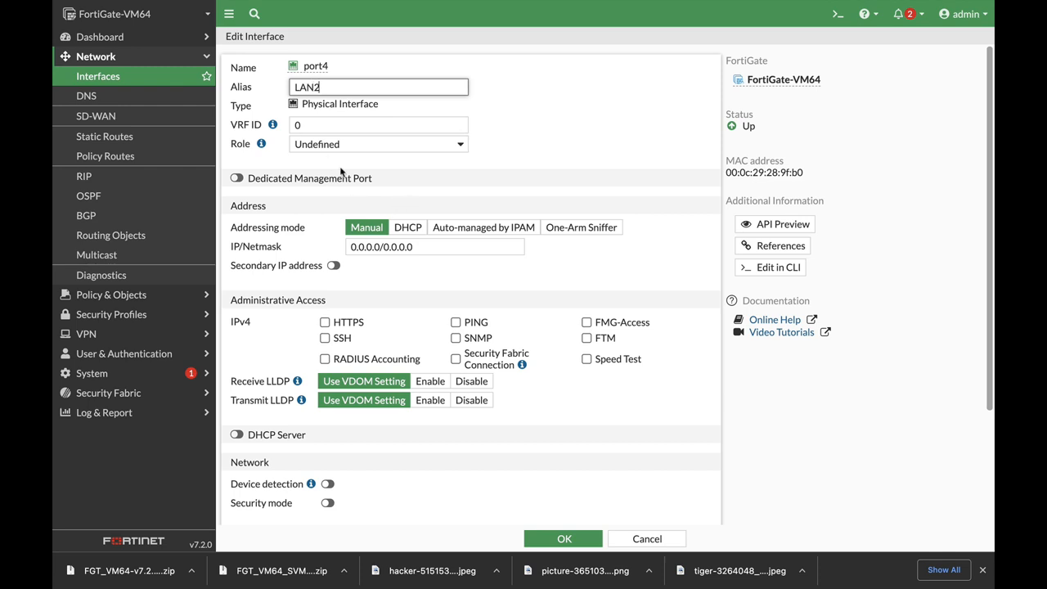
pyautogui.click(324, 320)
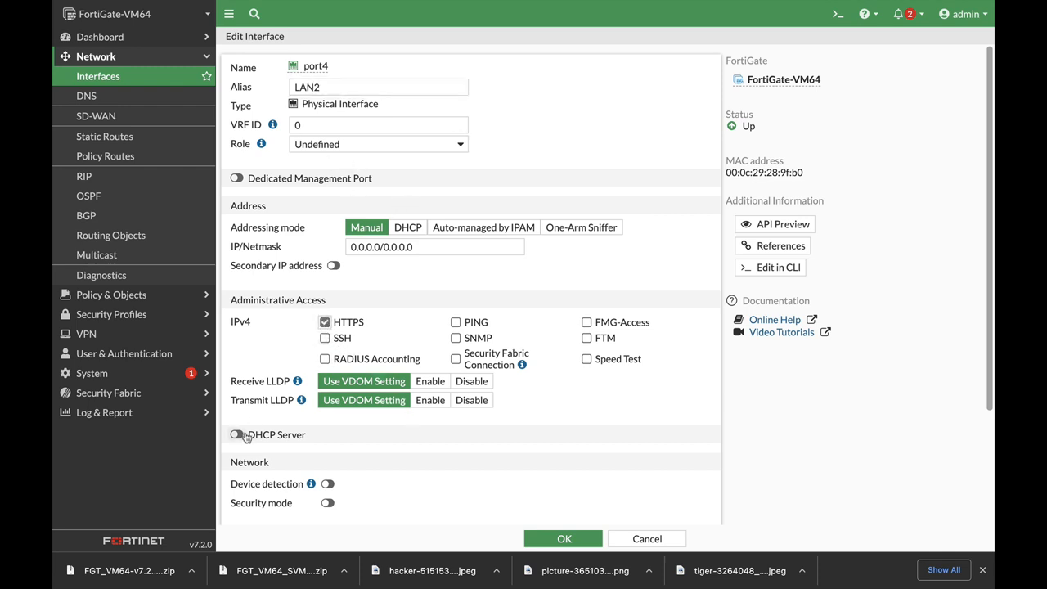
pyautogui.click(237, 435)
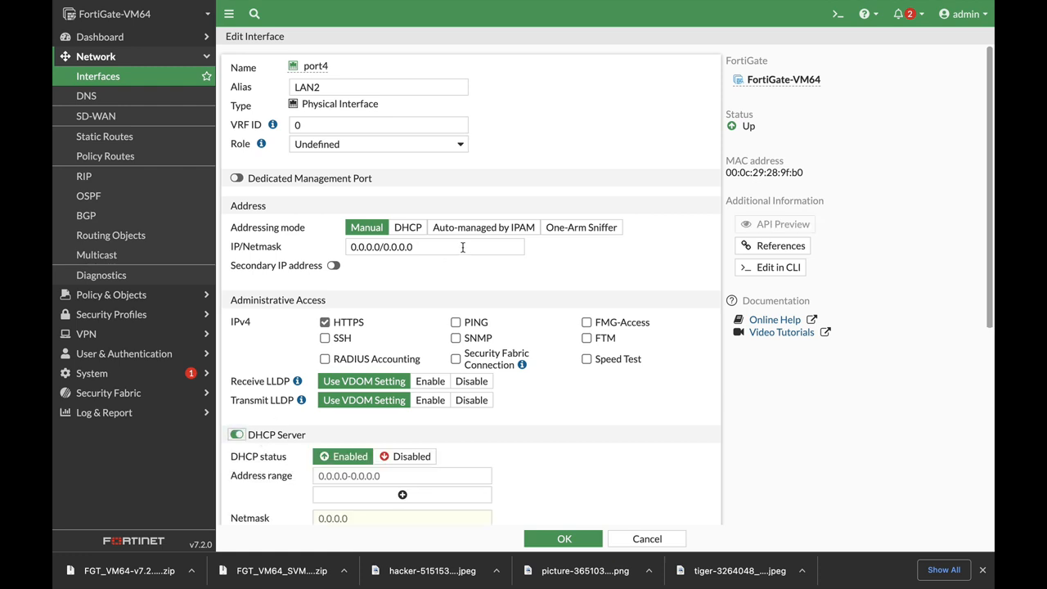
# Step: Give LAN2 the address 10.0.3.1/24 (DHCP range 10.0.3.2–10.0.3.254) and save it
pyautogui.write('10.0.3.1')
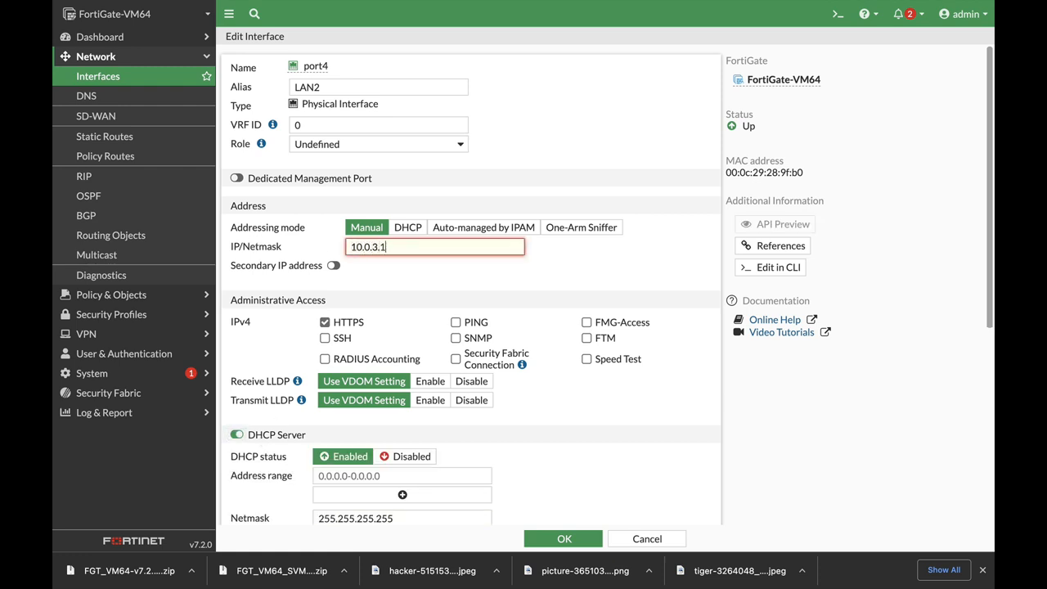
pyautogui.write('/24')
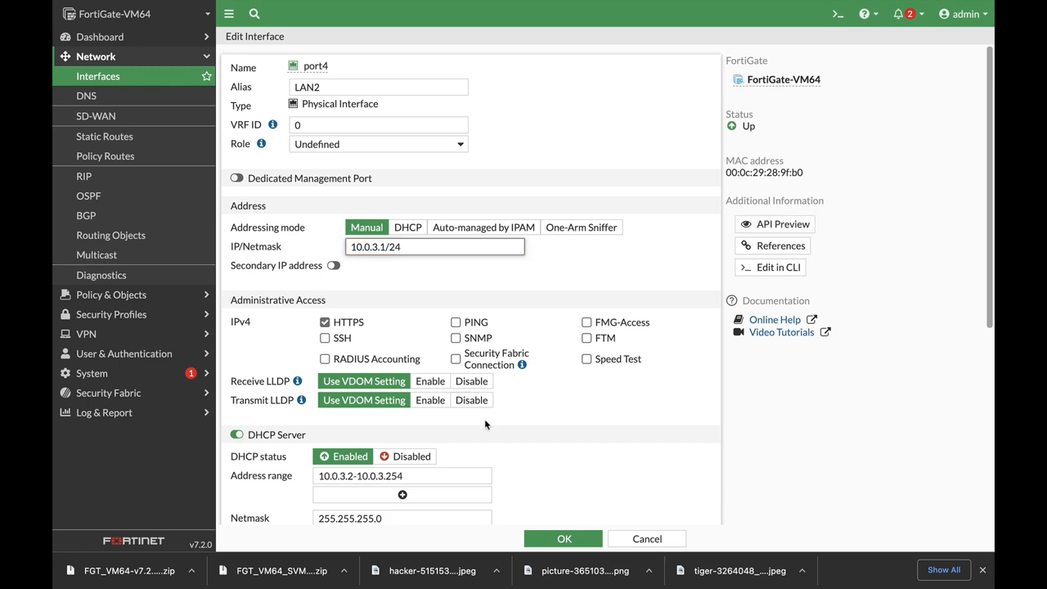
pyautogui.click(563, 538)
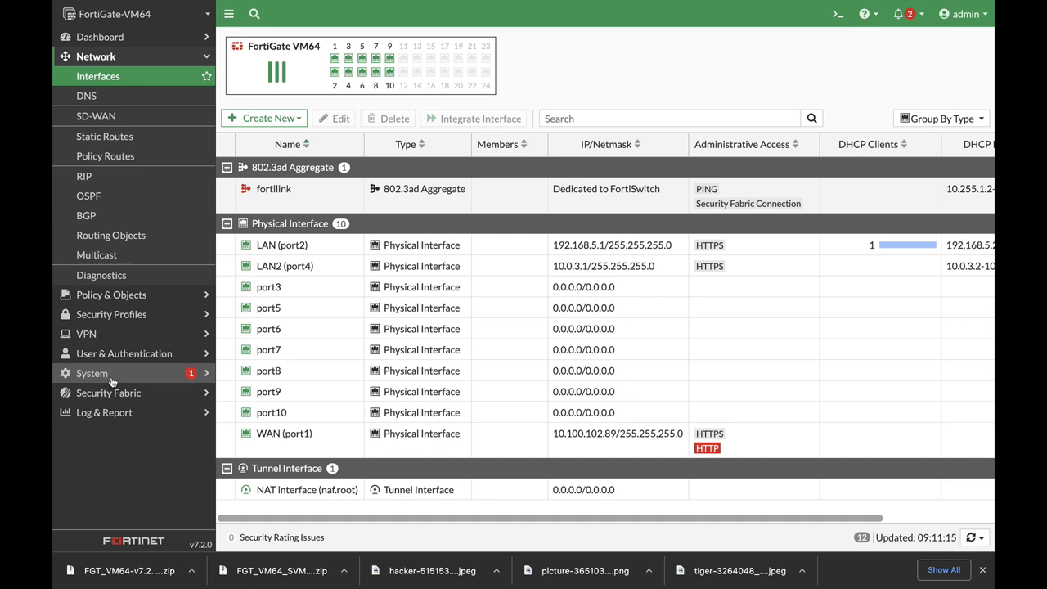
# Step: Show the System Events log under Log & Report and switch to its Details listing
pyautogui.click(91, 373)
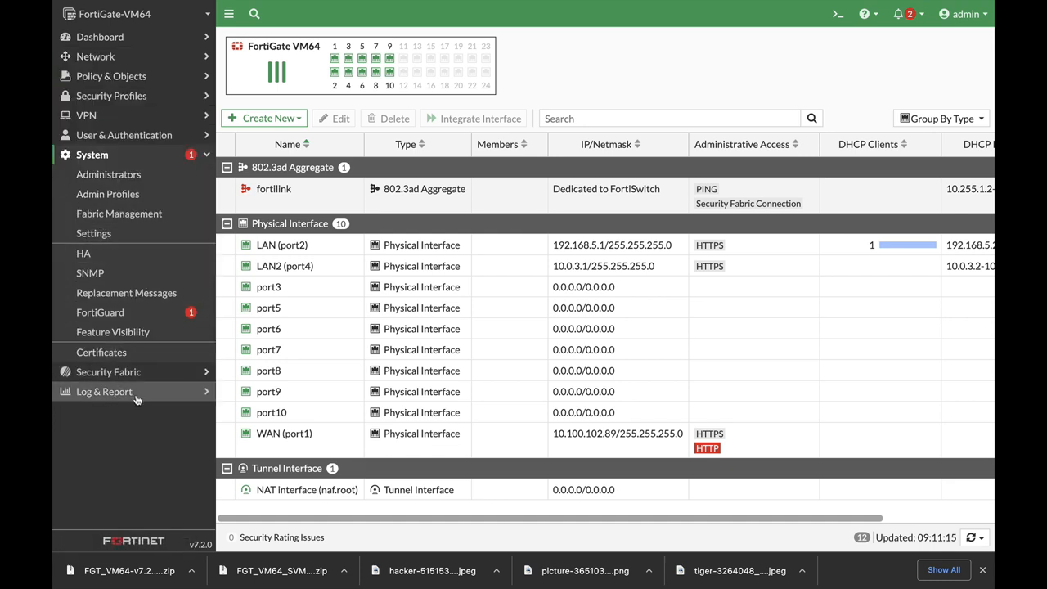
pyautogui.click(104, 391)
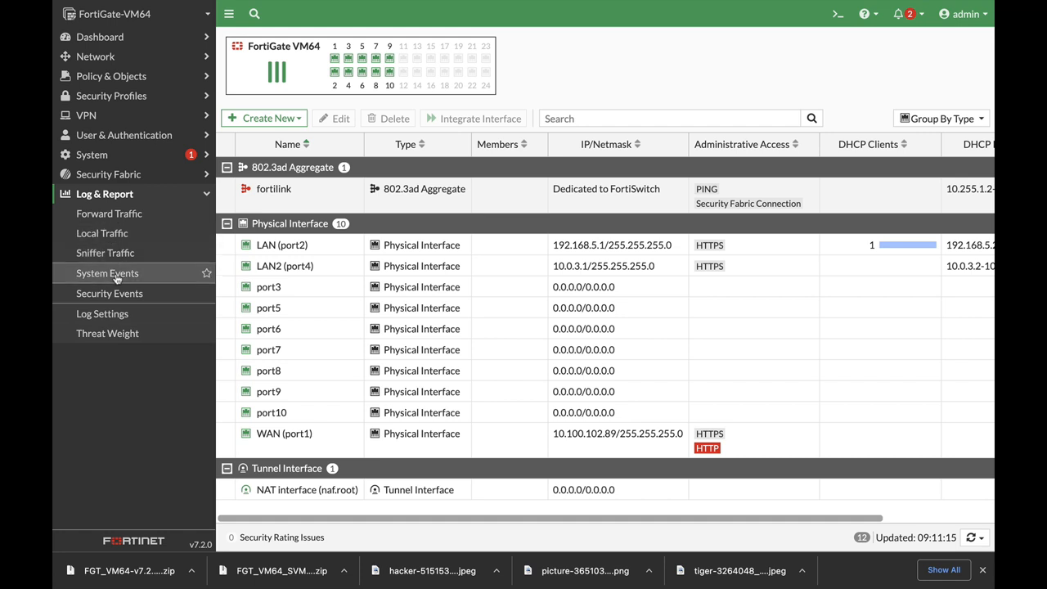
pyautogui.click(107, 271)
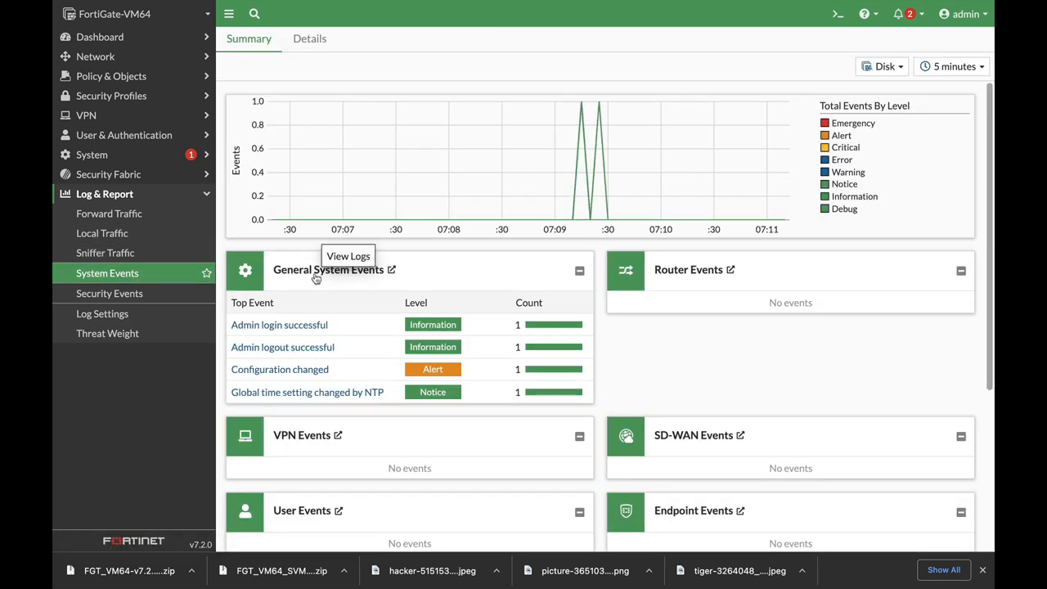
pyautogui.moveTo(432, 251)
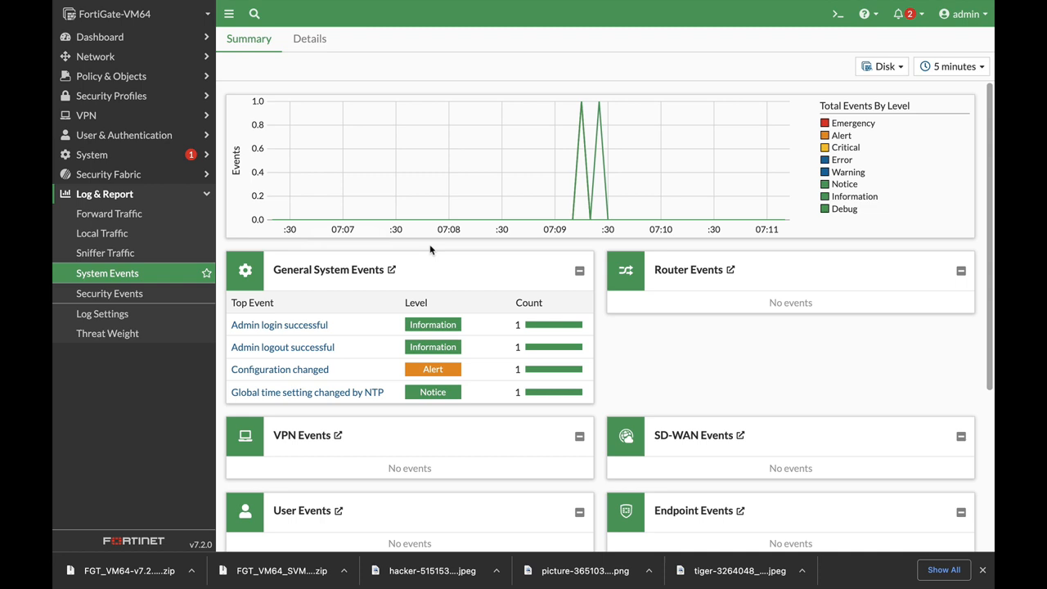
pyautogui.moveTo(510, 199)
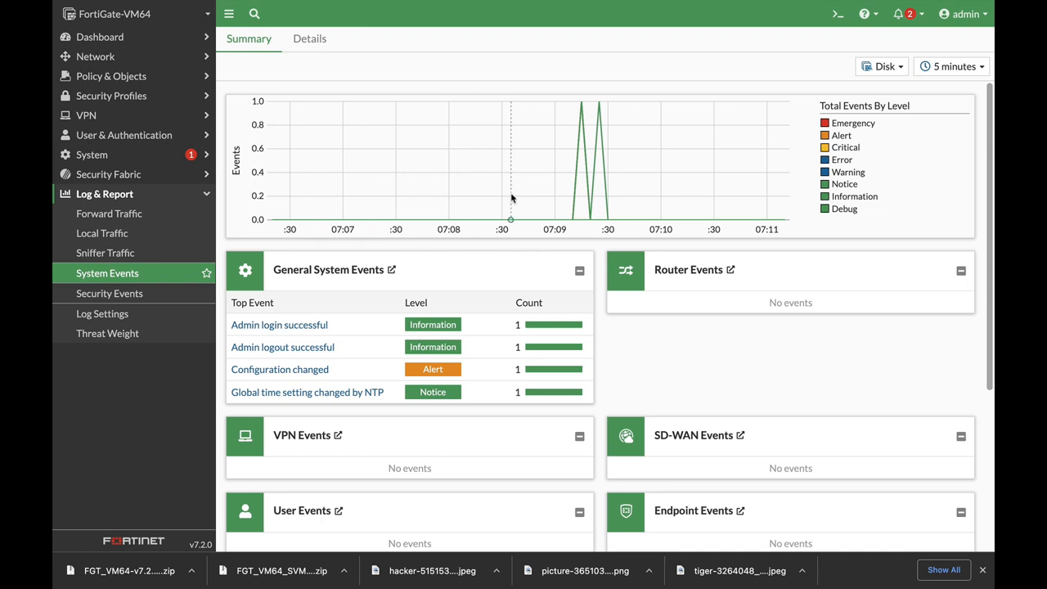
pyautogui.moveTo(402, 235)
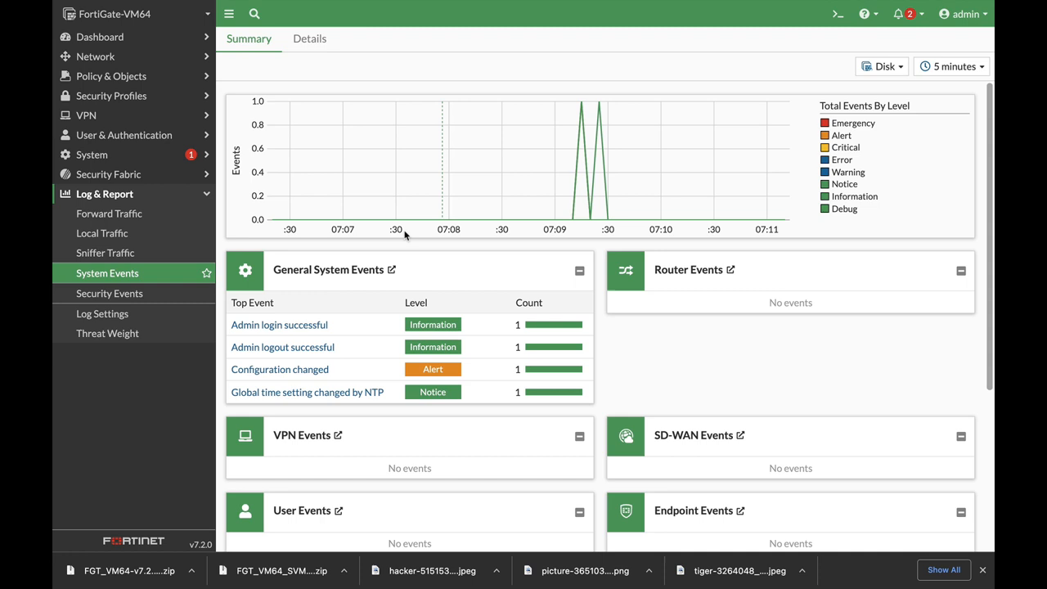
pyautogui.moveTo(354, 373)
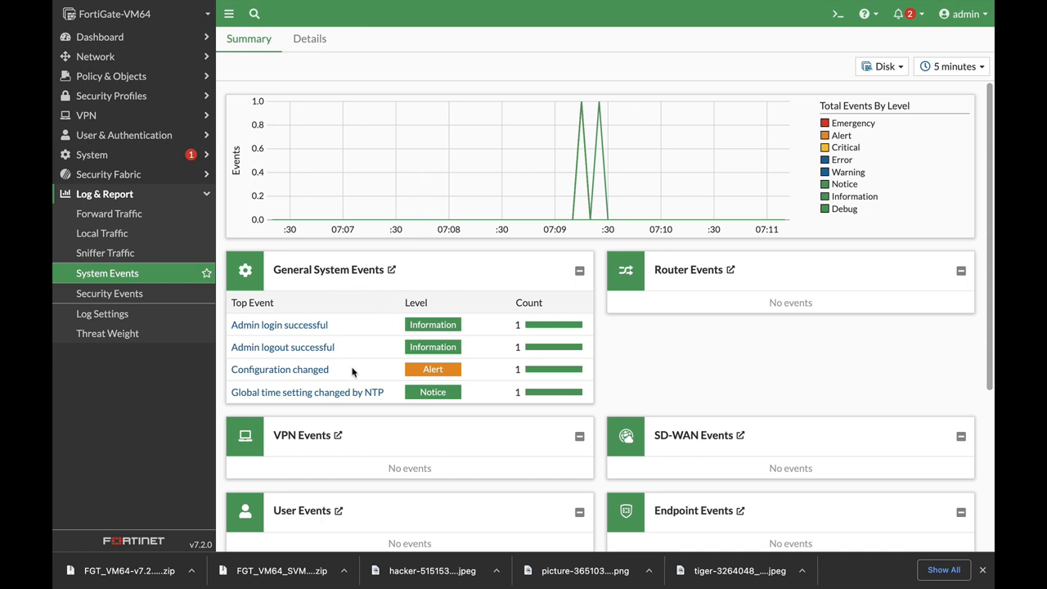
pyautogui.moveTo(335, 350)
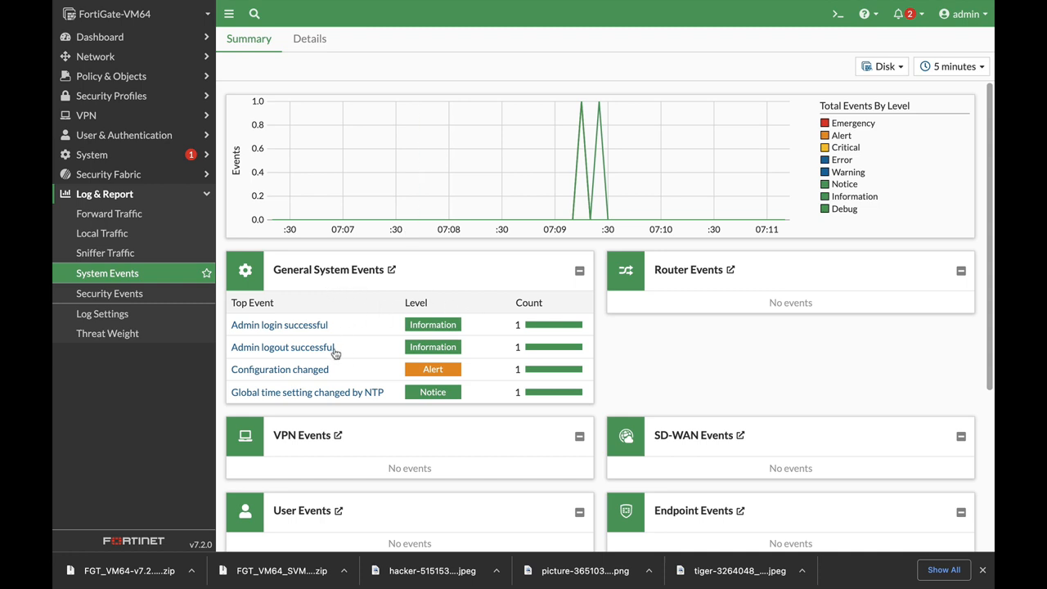
pyautogui.moveTo(320, 376)
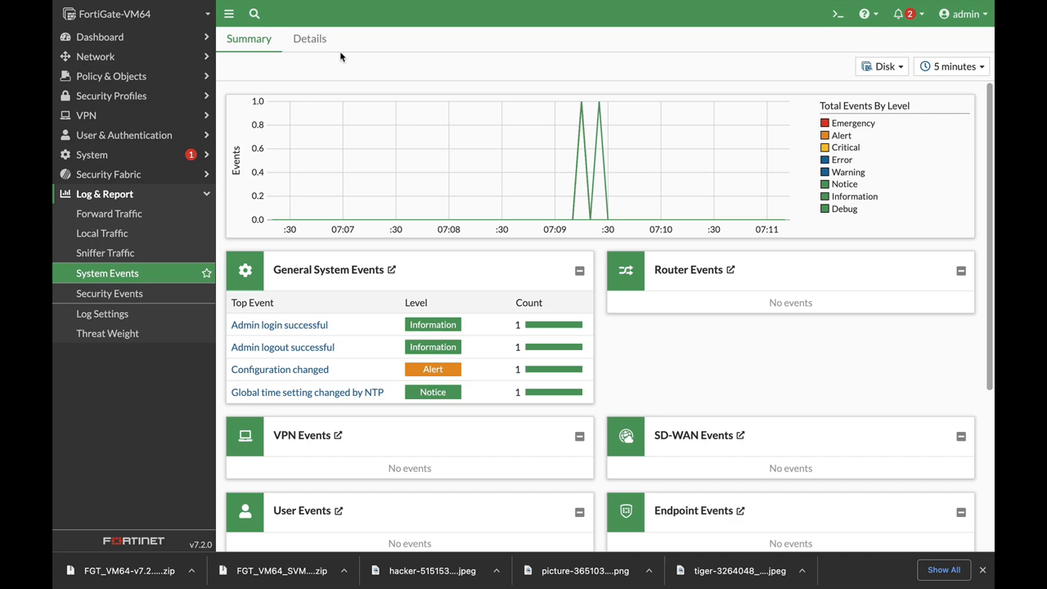
pyautogui.click(309, 39)
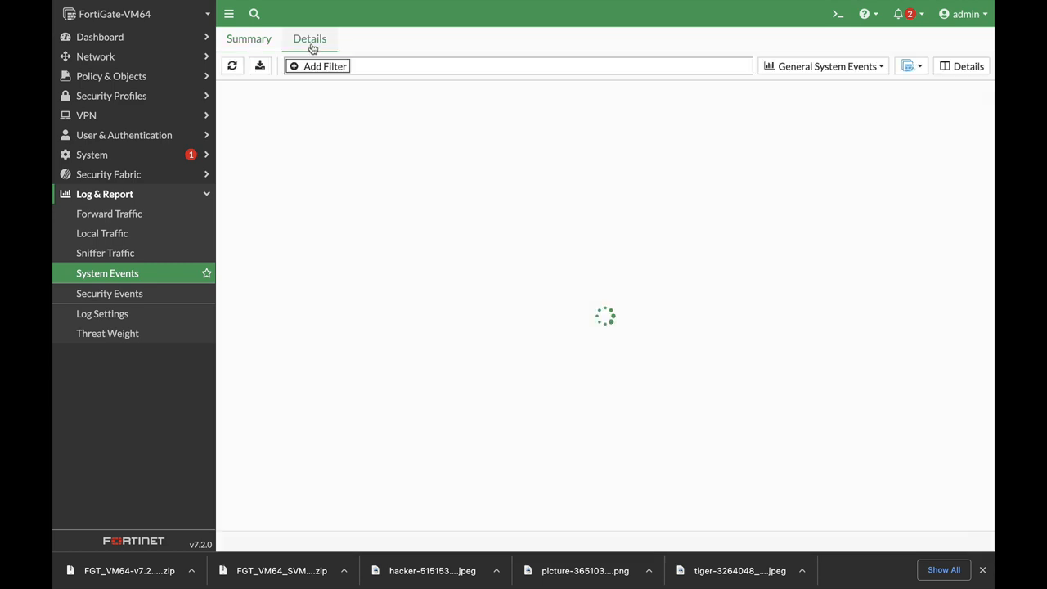